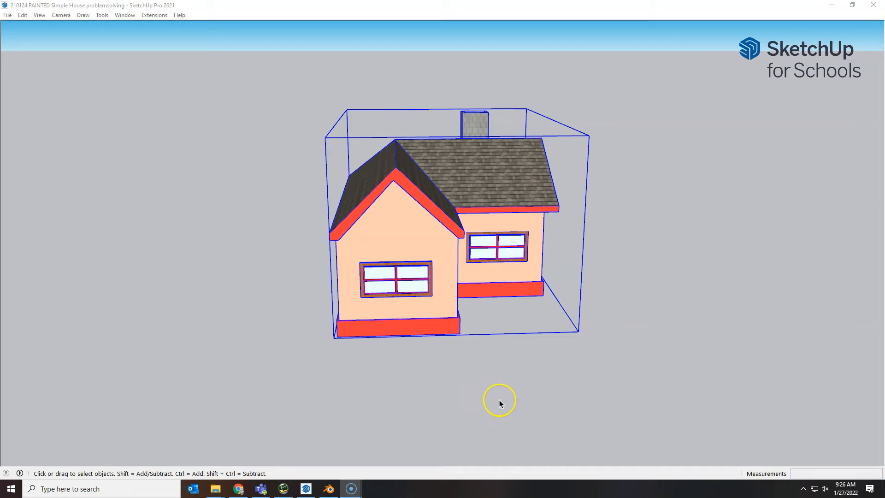
mouse_move(560, 388)
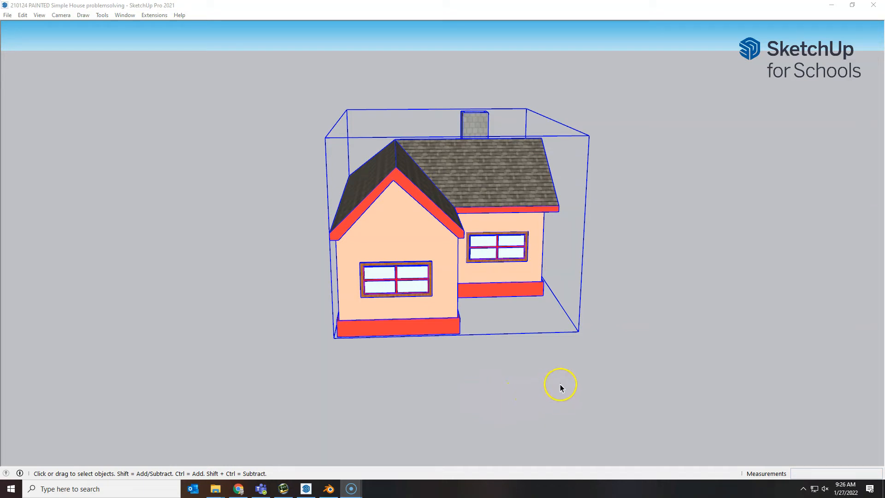
mouse_move(609, 367)
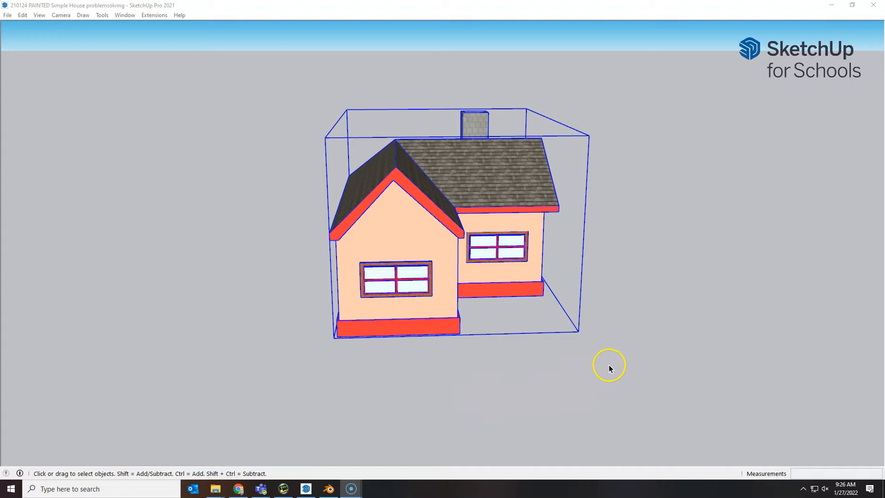
mouse_move(626, 371)
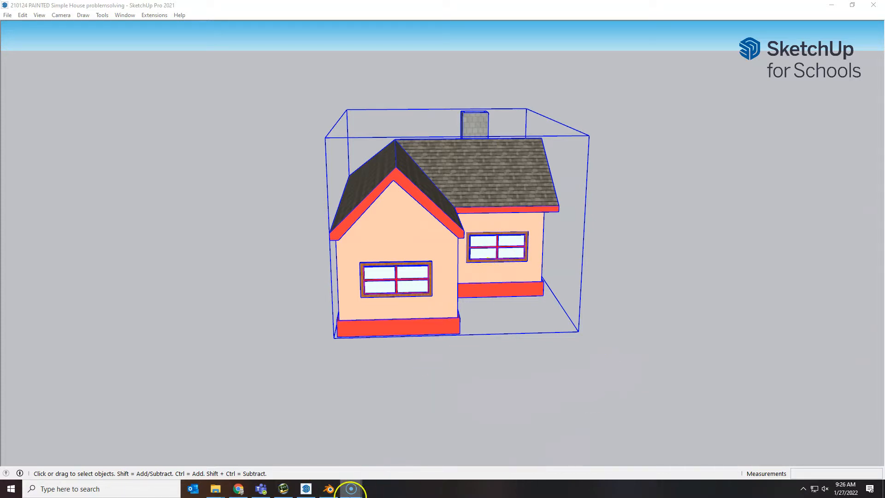
Step: Switch to Blender, orbit the imported house from its door and other sides, and select the light
click(328, 489)
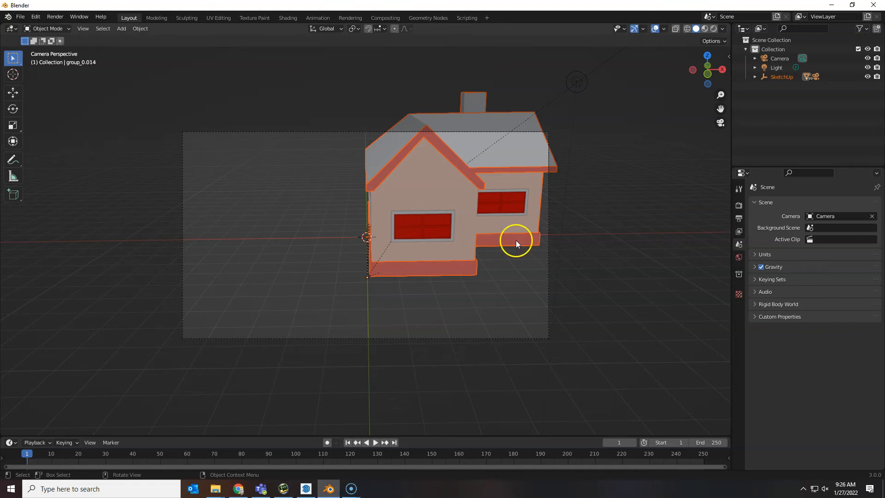
mouse_move(532, 227)
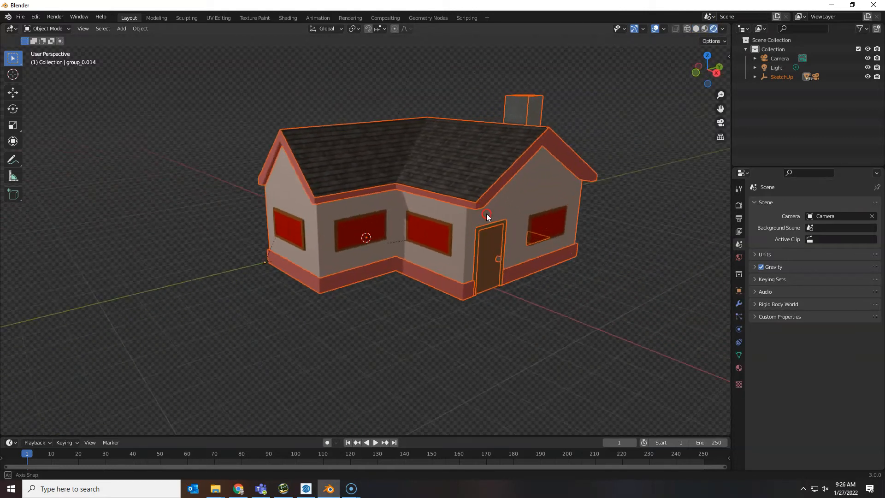
drag(487, 217, 422, 232)
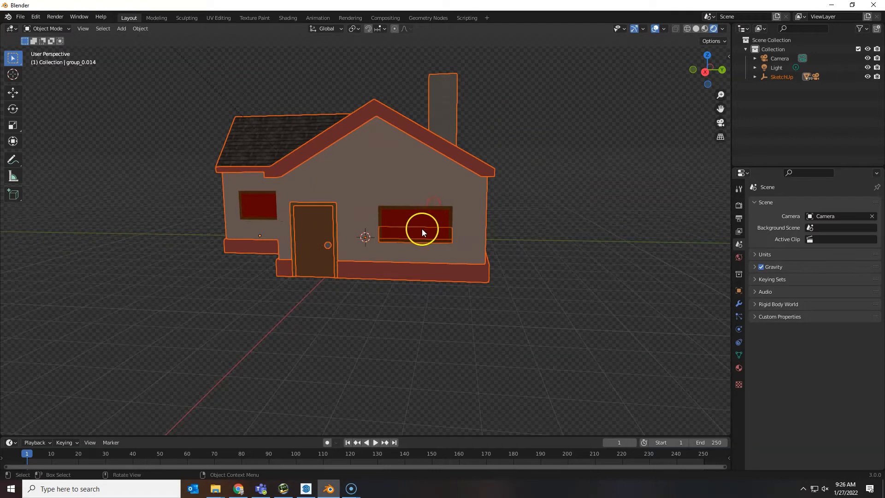
drag(422, 231, 414, 206)
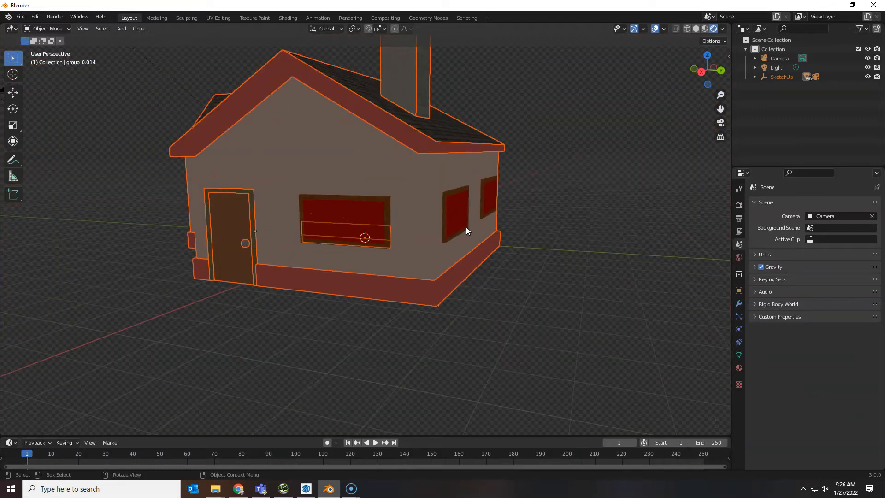
drag(466, 231, 492, 192)
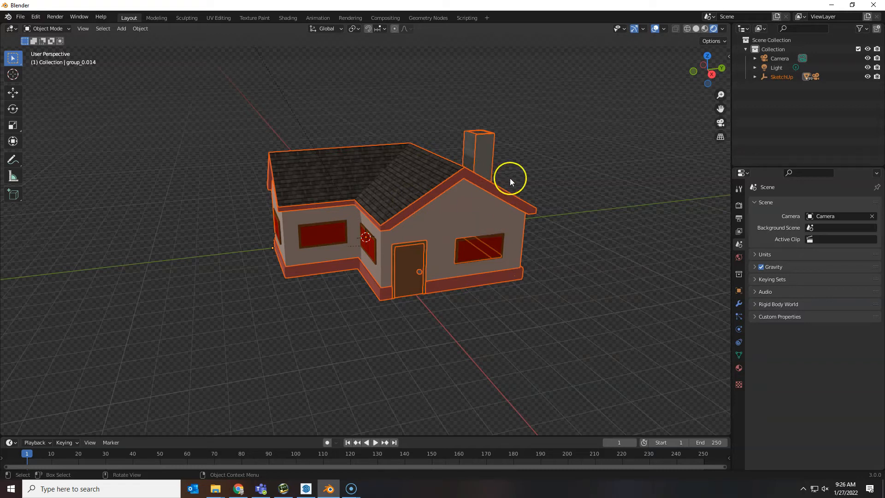
click(776, 68)
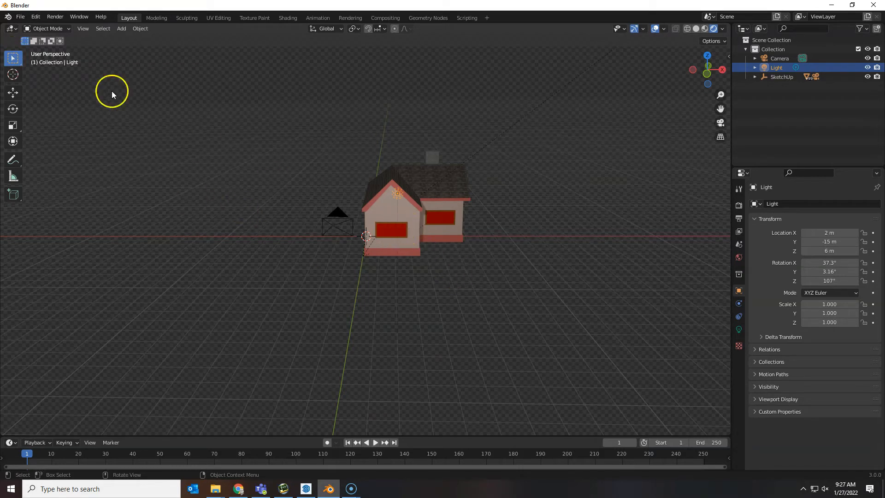
Step: Replace the house scene with a new General file, discarding the unsaved changes
click(20, 16)
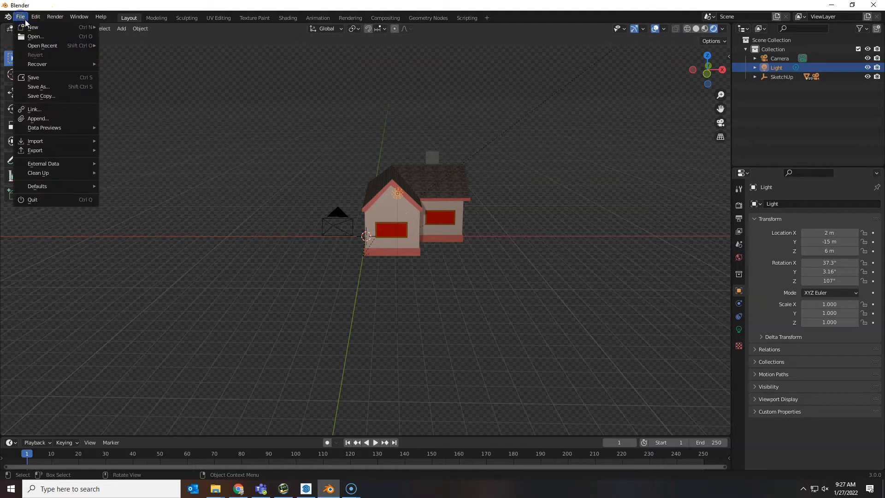
mouse_move(34, 27)
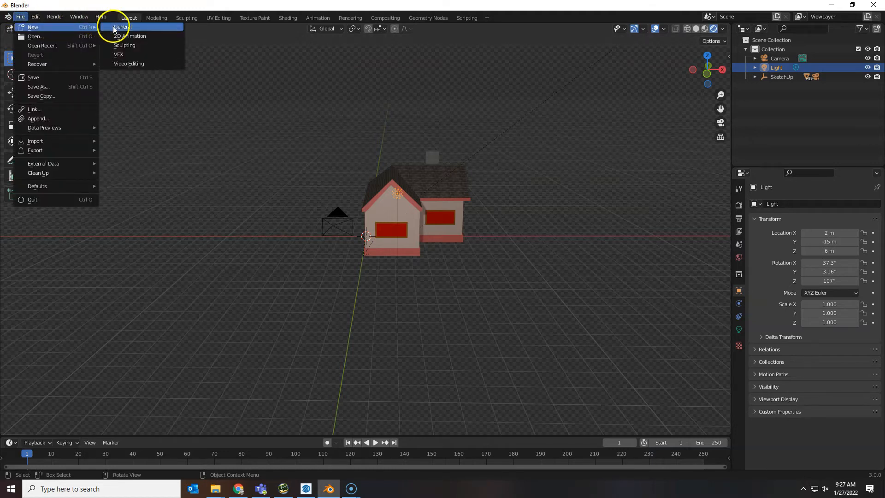
mouse_move(128, 28)
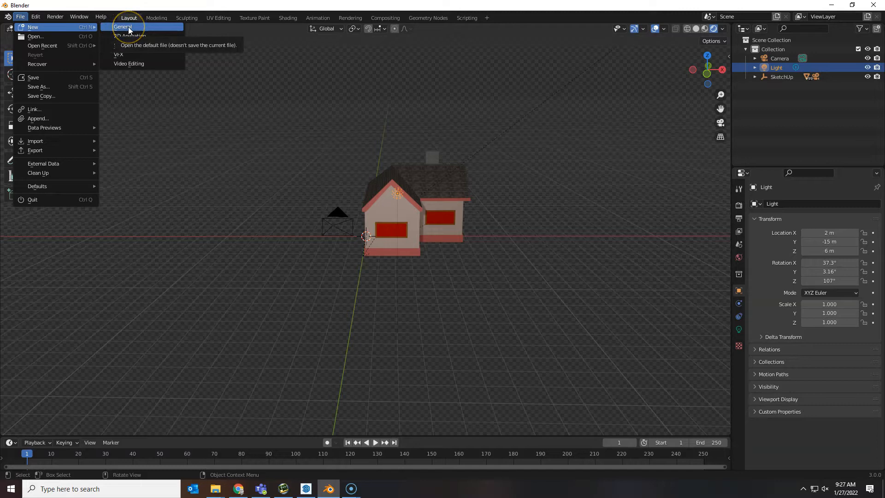
click(123, 27)
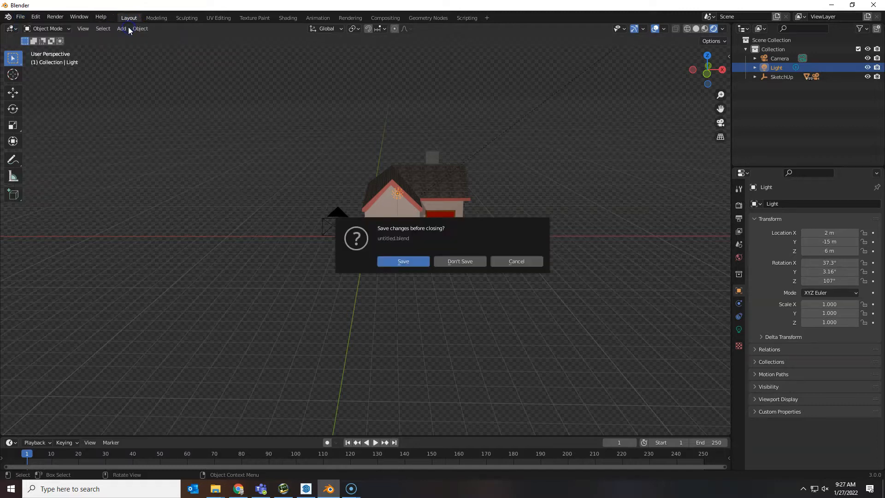
click(459, 261)
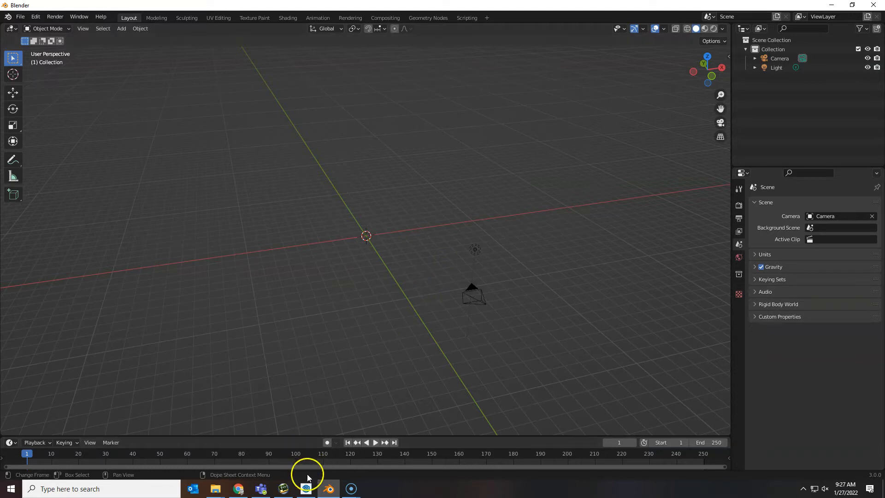
Step: Switch to SketchUp and orbit the house from above, below and its door side
click(305, 489)
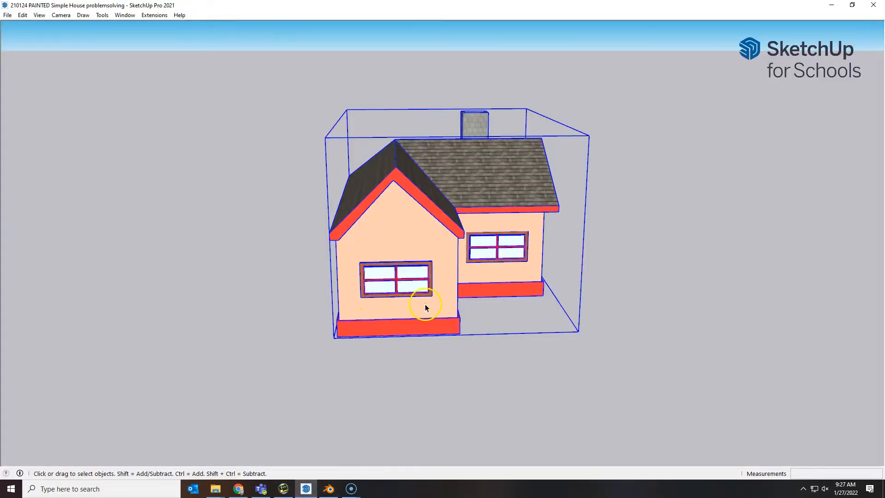
mouse_move(229, 167)
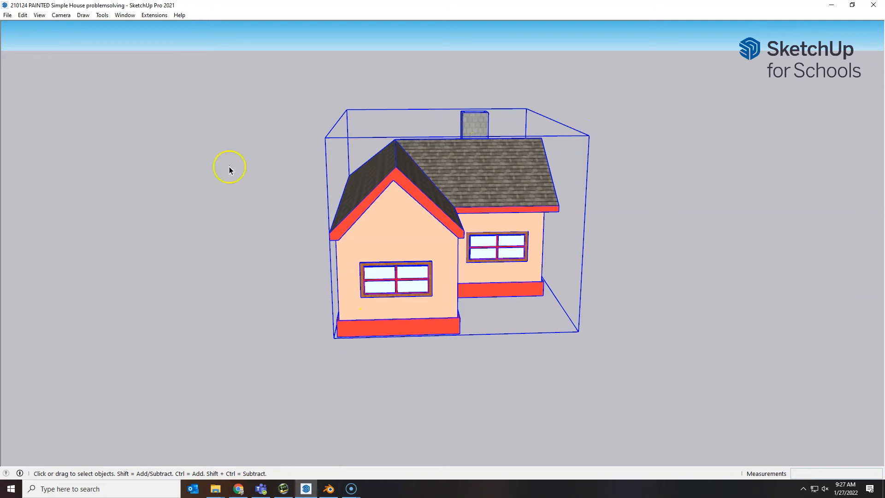
mouse_move(500, 296)
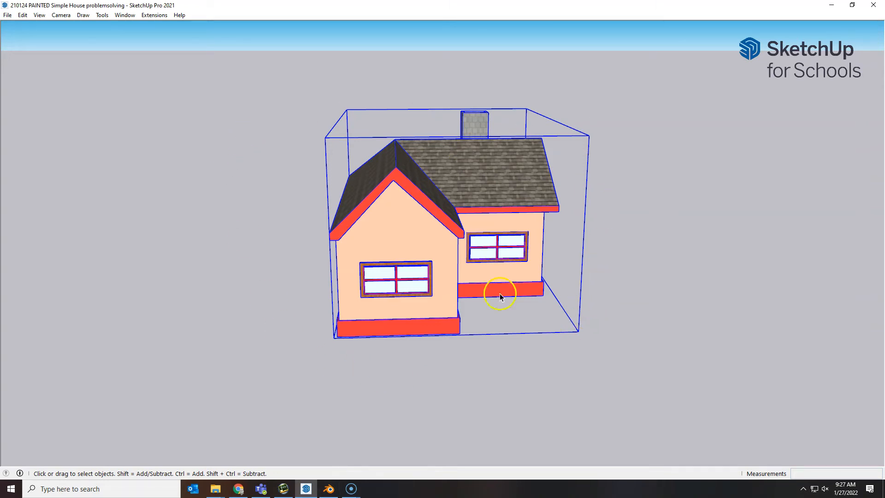
click(38, 15)
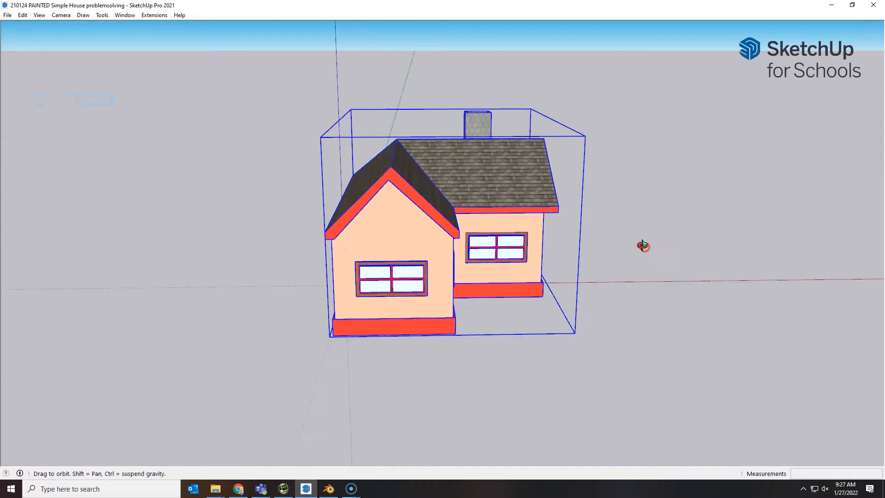
drag(642, 245, 614, 347)
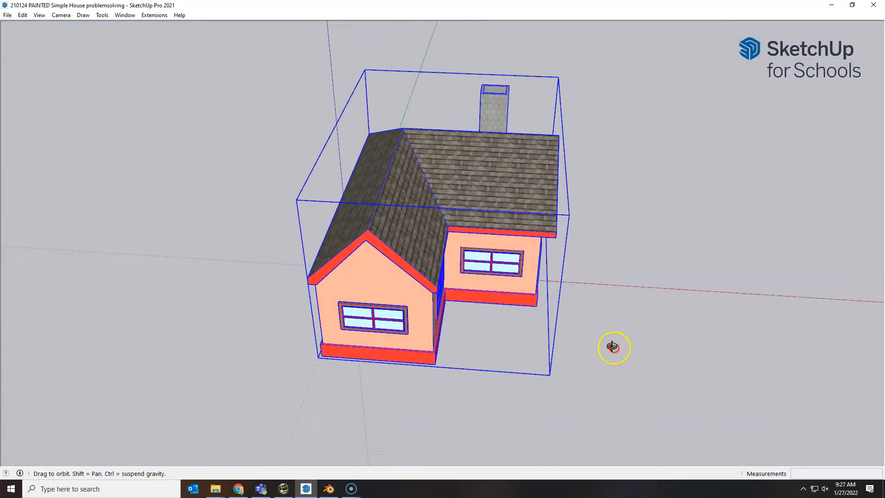
drag(614, 347, 647, 287)
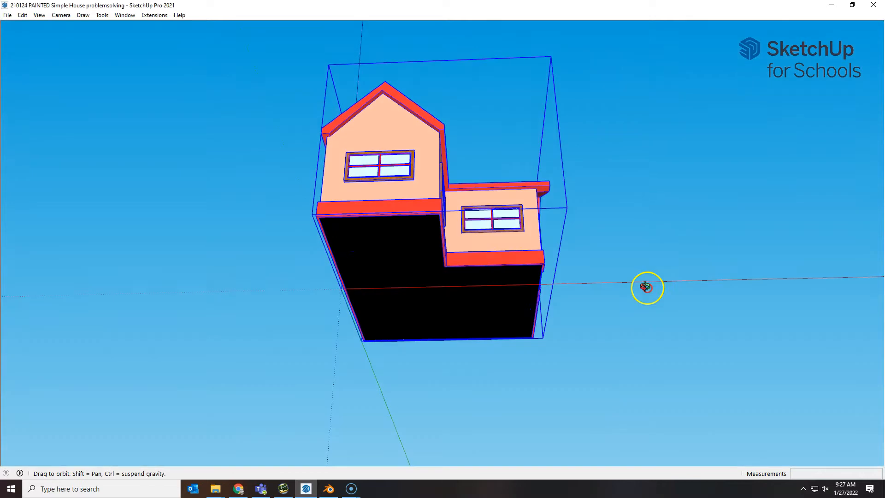
drag(646, 288, 630, 258)
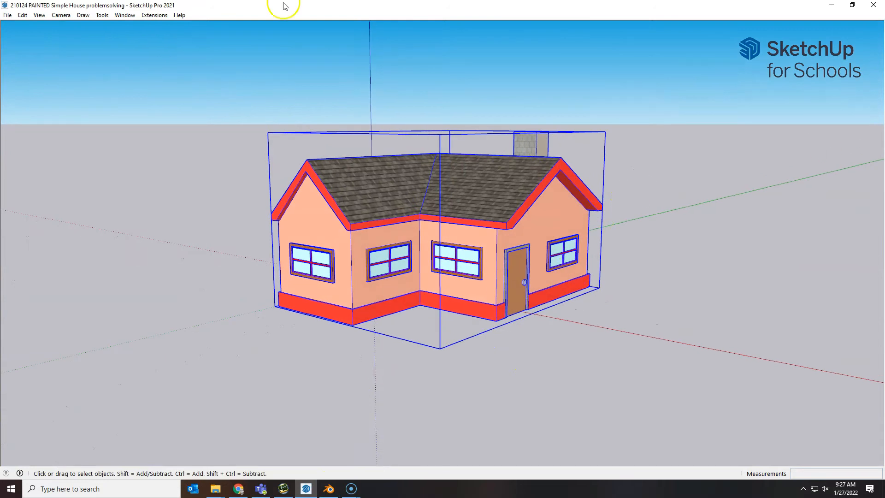
mouse_move(145, 19)
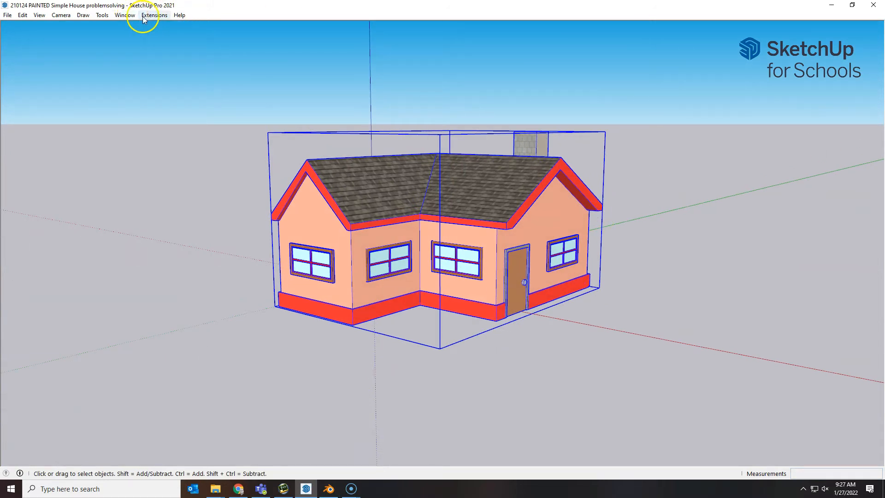
Step: Show the Entity Info panel from the Window menu and move it clear of the house
click(124, 15)
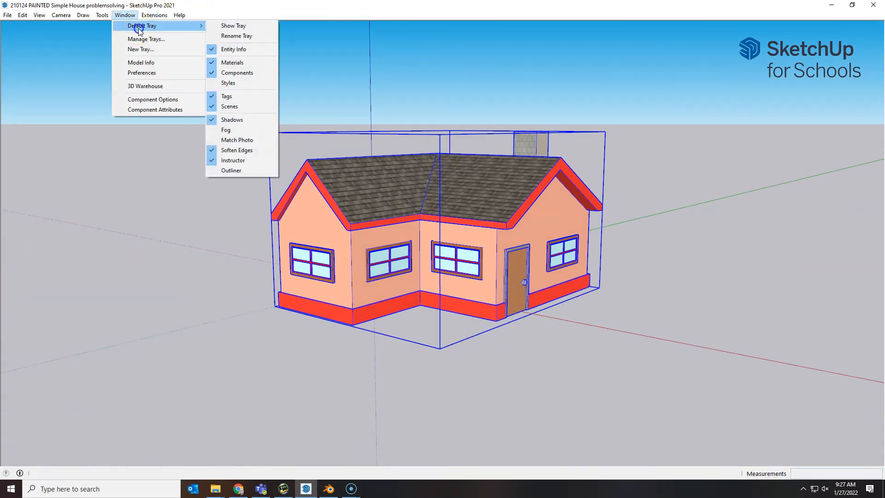
mouse_move(239, 28)
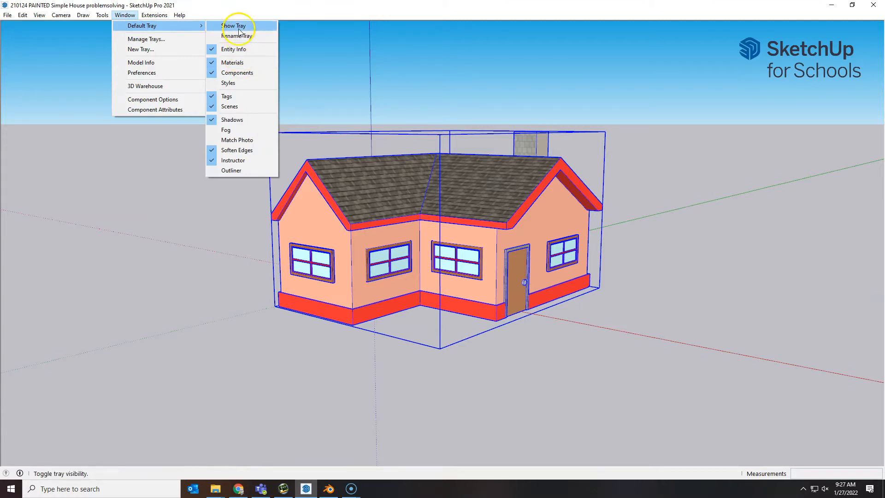
click(236, 26)
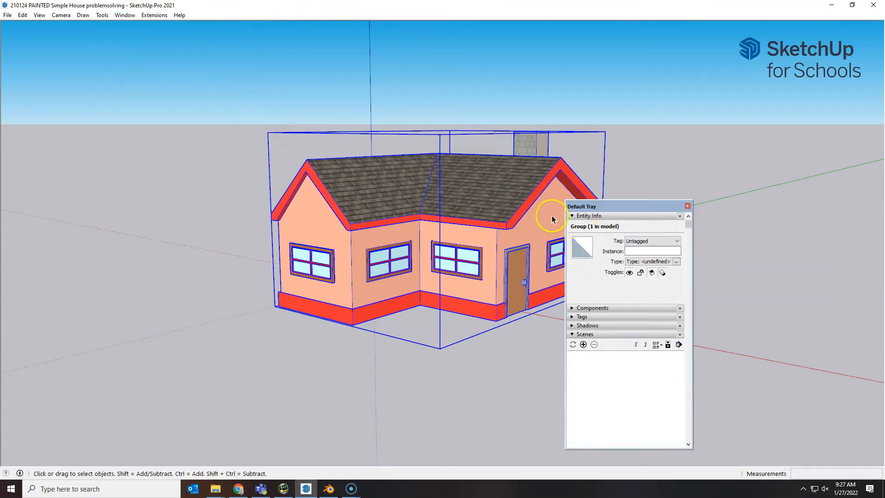
drag(583, 206, 717, 110)
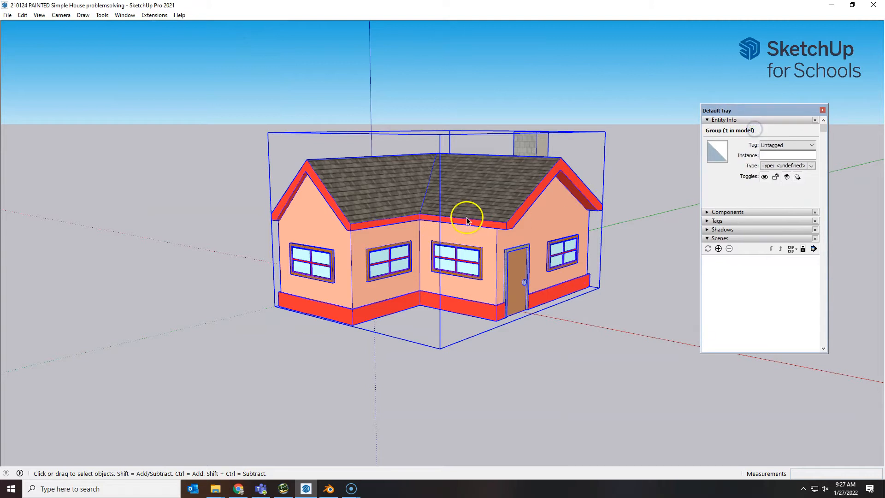
mouse_move(717, 166)
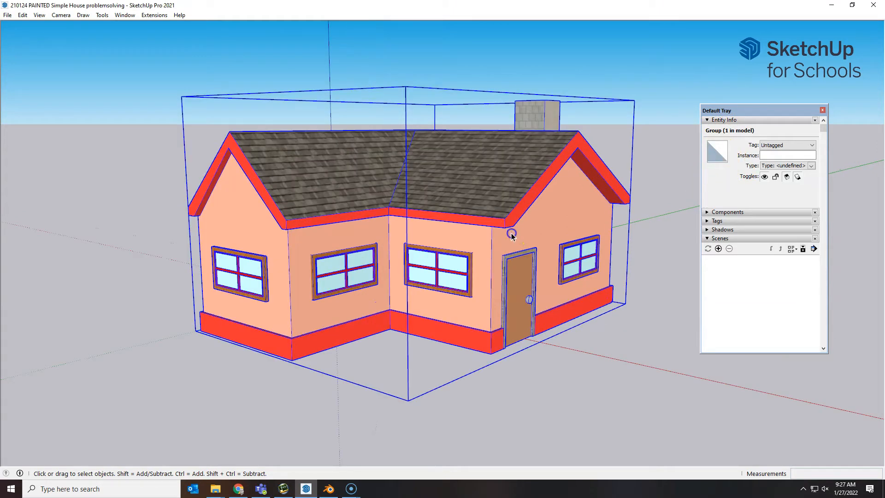
Step: Select the right-wall window, then the window beside the door, to inspect their material
click(577, 254)
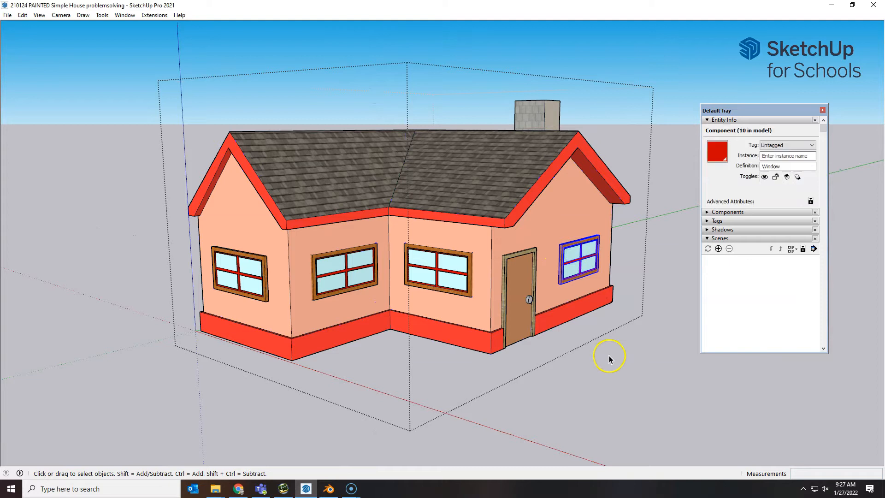
mouse_move(573, 267)
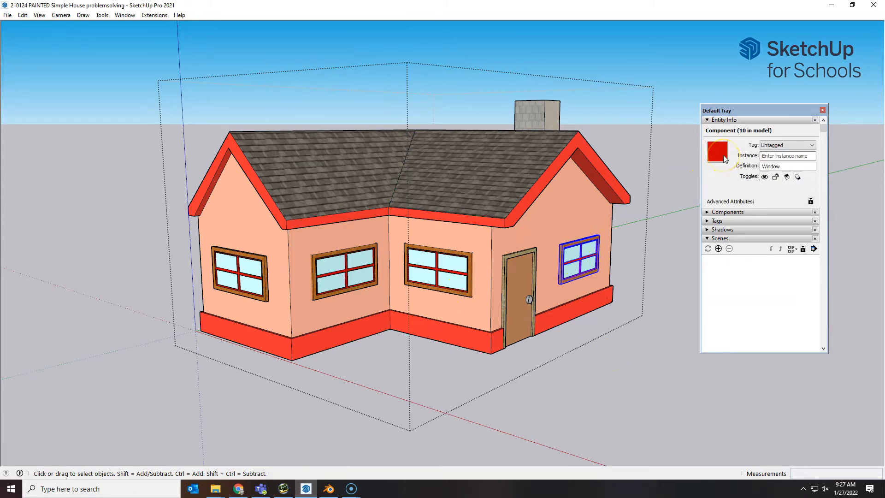
click(455, 272)
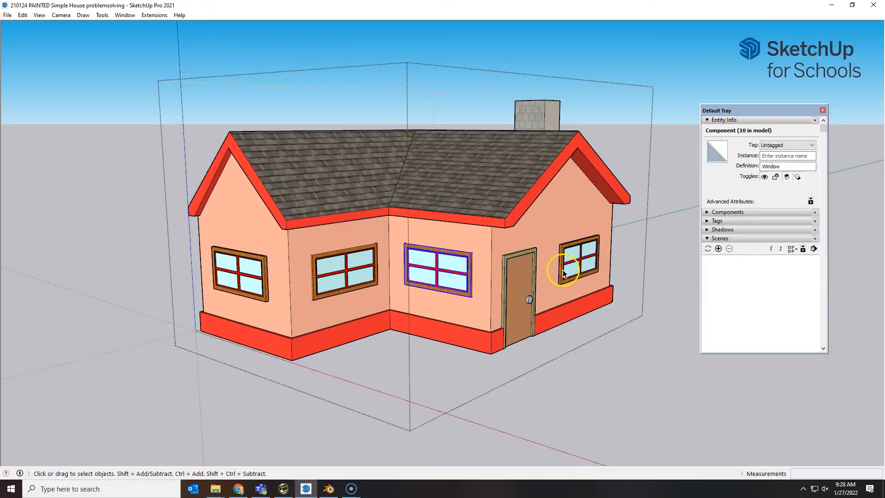
mouse_move(442, 274)
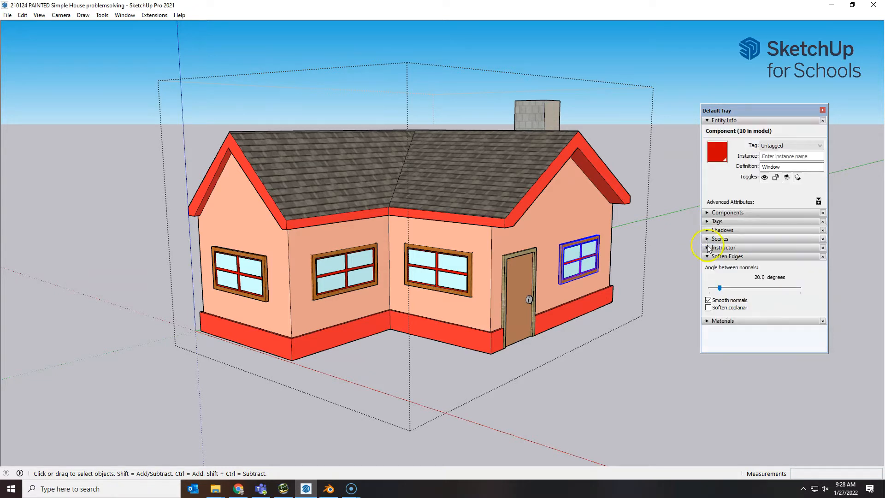
Step: Swap Soften Edges for Materials, repaint the window component Default, and orbit to check
click(707, 256)
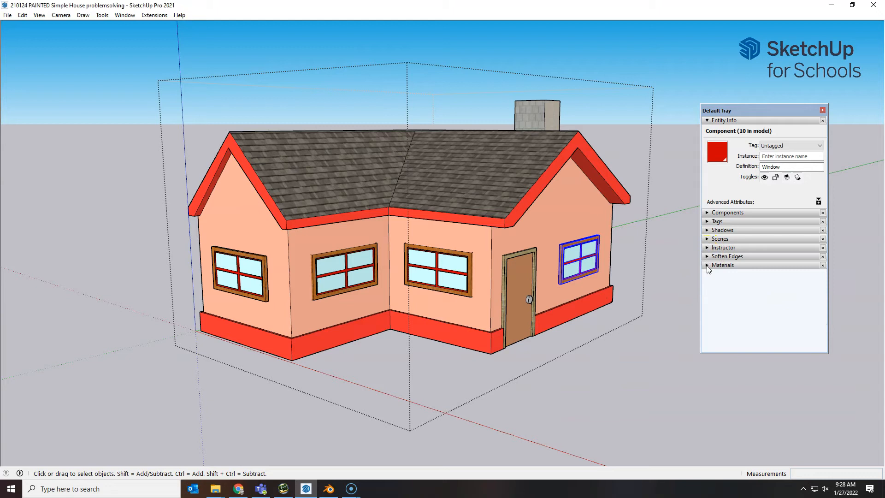
click(706, 265)
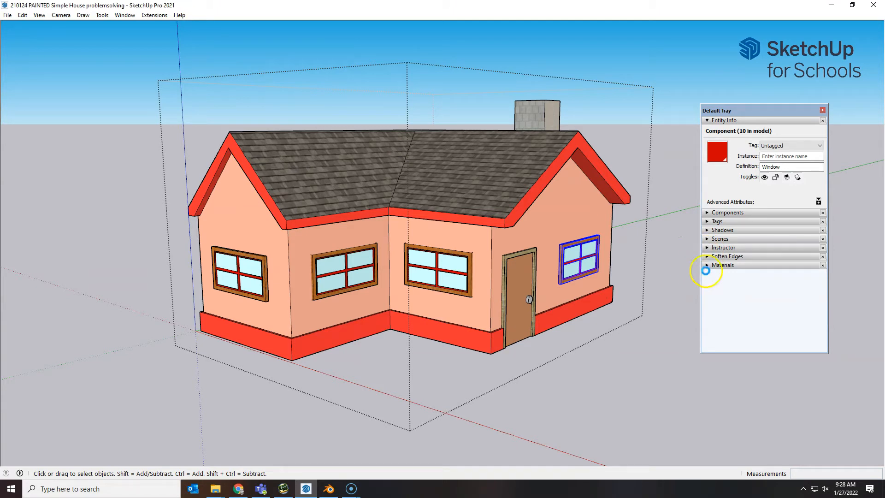
click(706, 265)
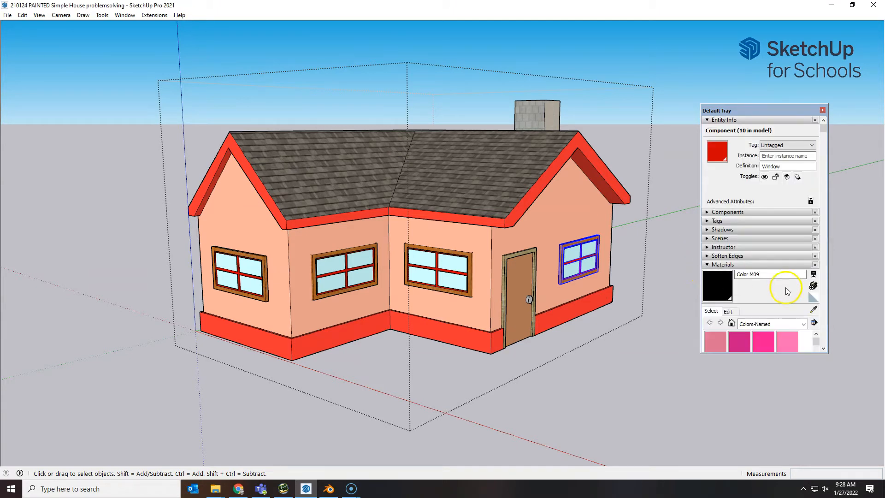
mouse_move(813, 296)
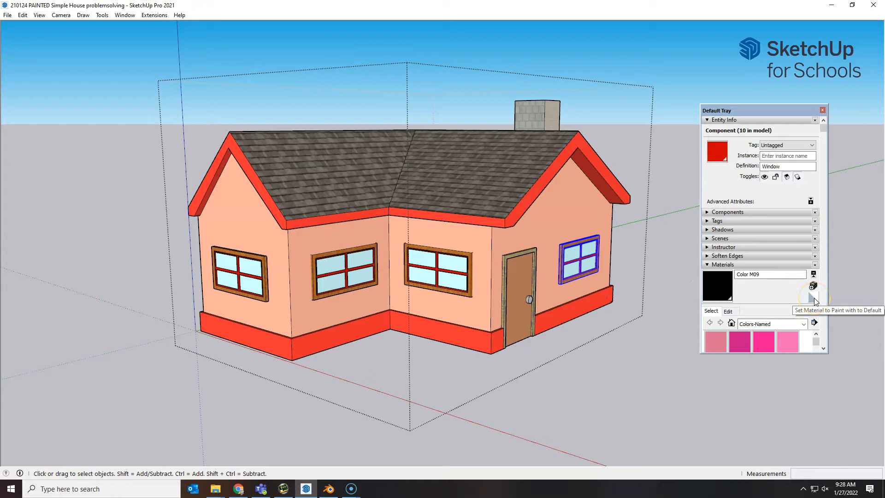
click(812, 286)
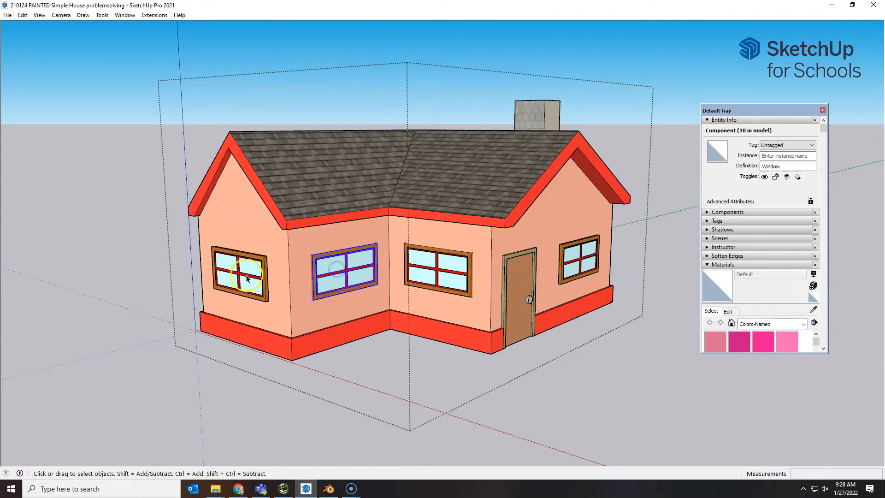
drag(247, 278, 405, 287)
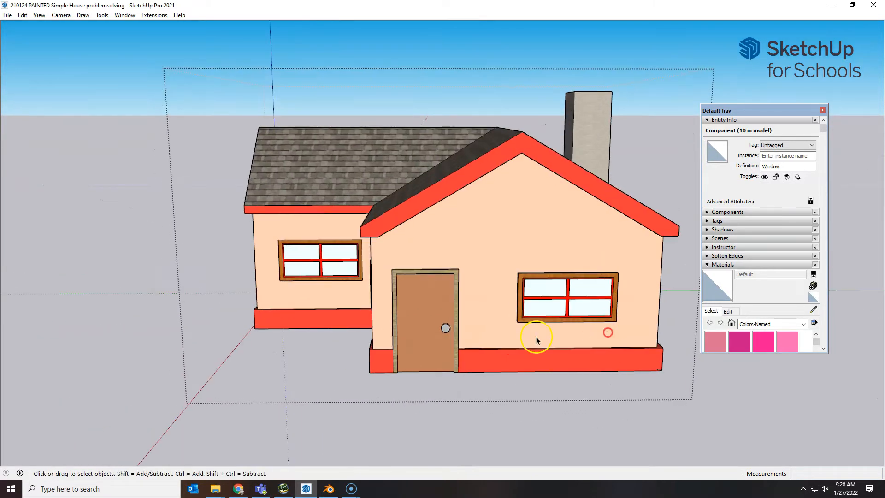
drag(536, 340, 598, 404)
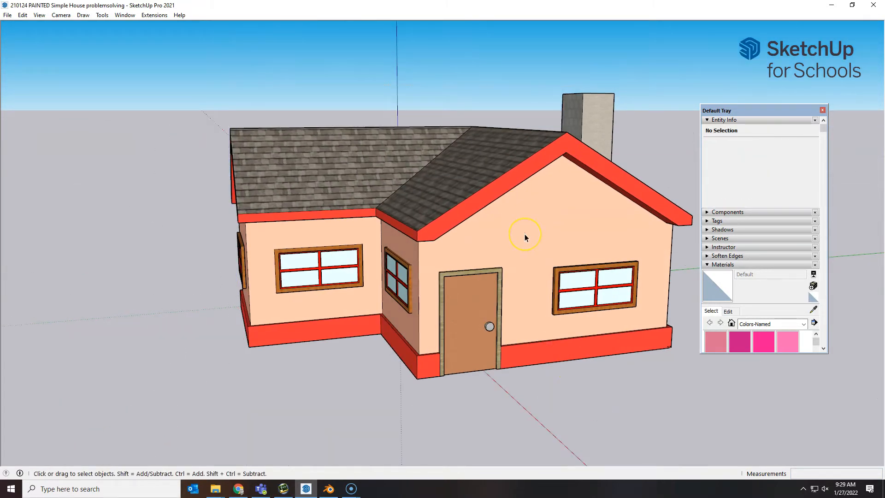
click(523, 237)
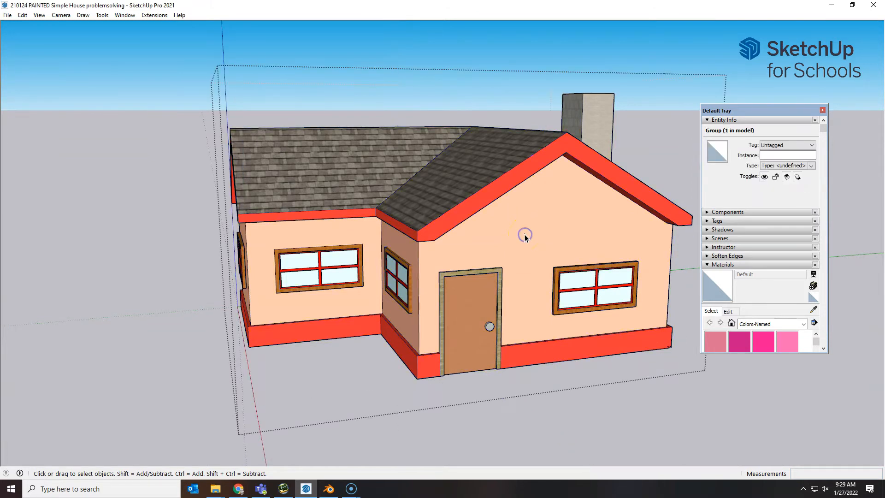
double_click(595, 286)
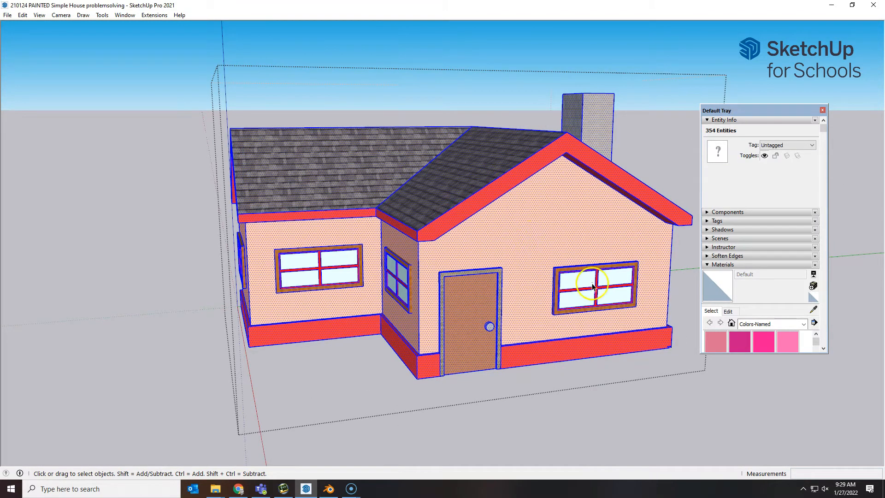
mouse_move(531, 257)
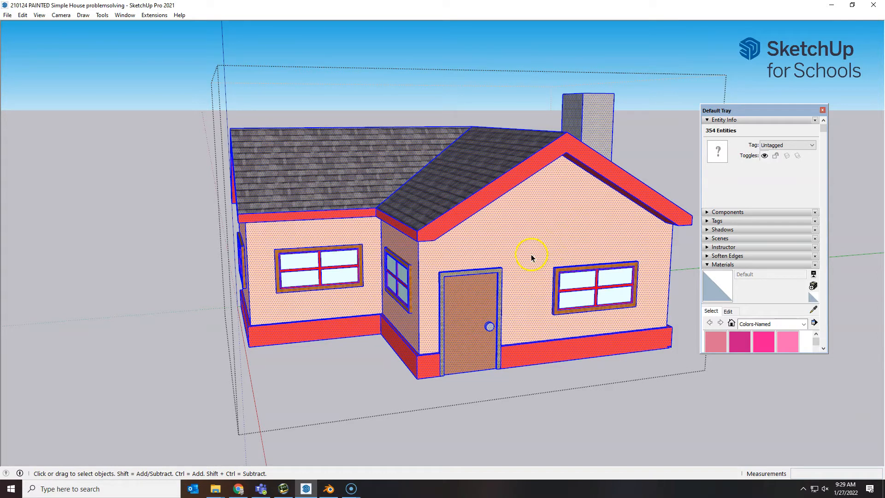
right_click(531, 258)
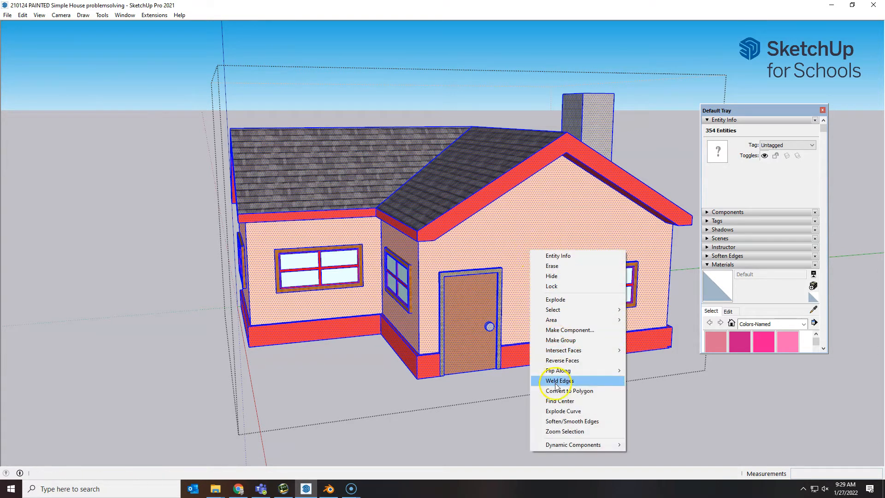
click(562, 360)
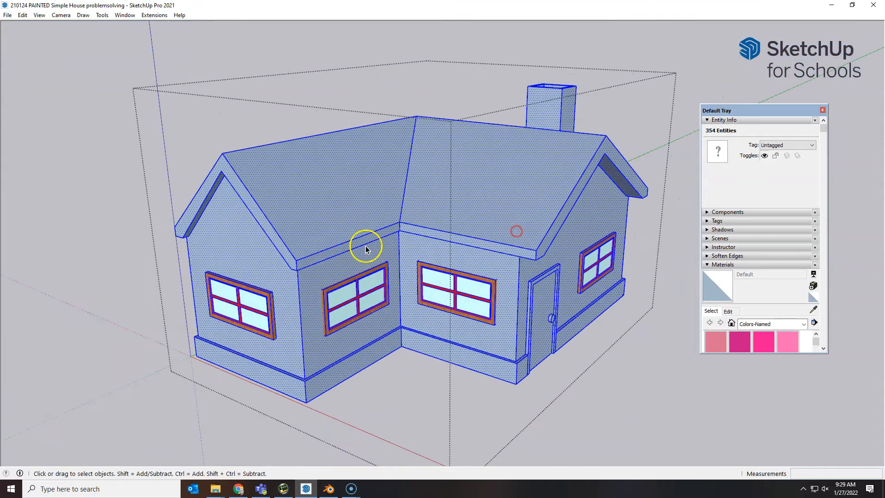
drag(367, 248, 485, 294)
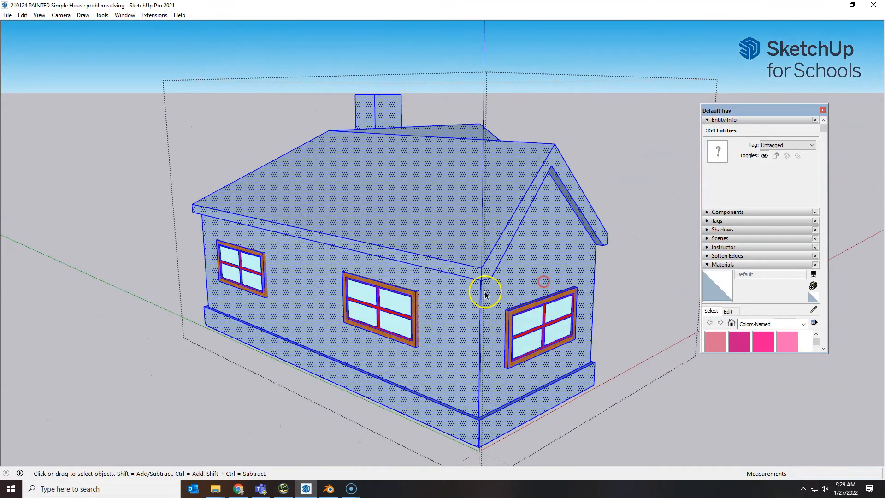
drag(485, 293, 271, 276)
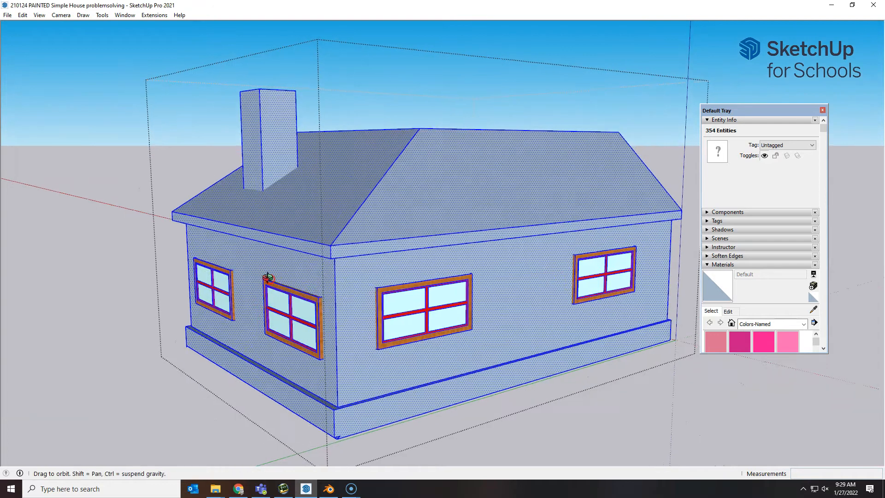
drag(266, 276, 468, 199)
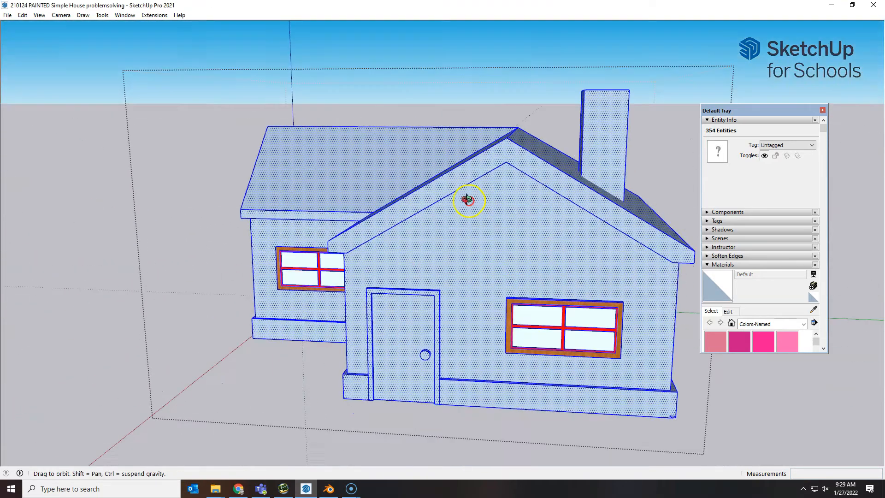
drag(468, 200, 545, 251)
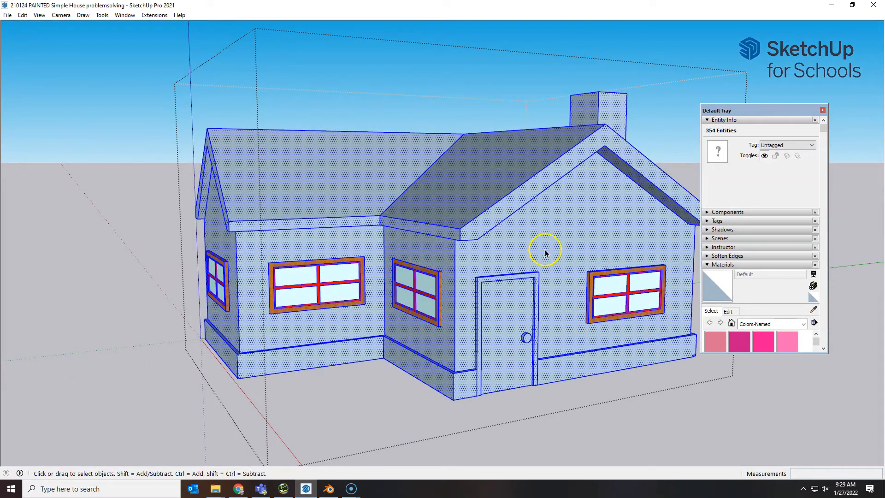
click(545, 253)
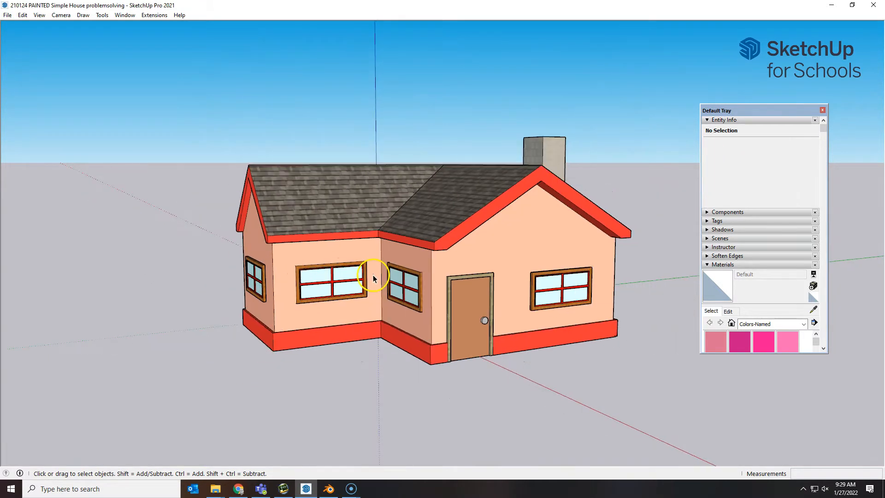
Step: Export the model from File > Export > 3D Model as a COLLADA .dae file
click(7, 15)
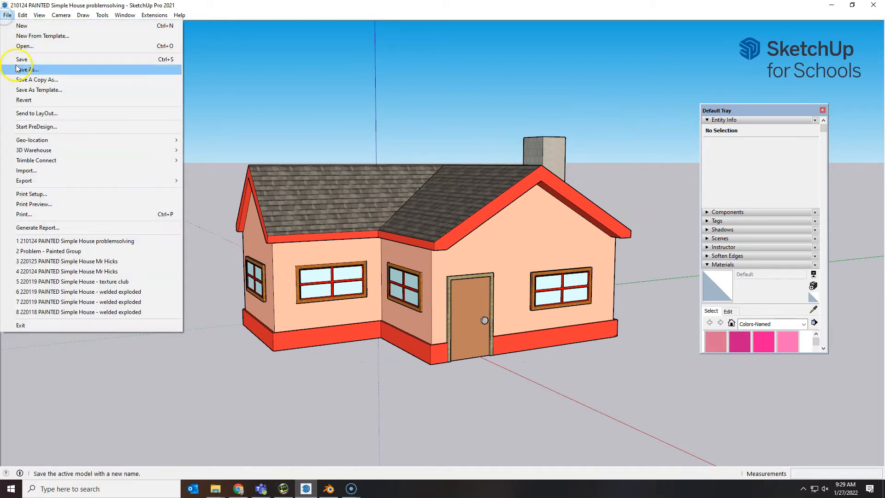
mouse_move(44, 180)
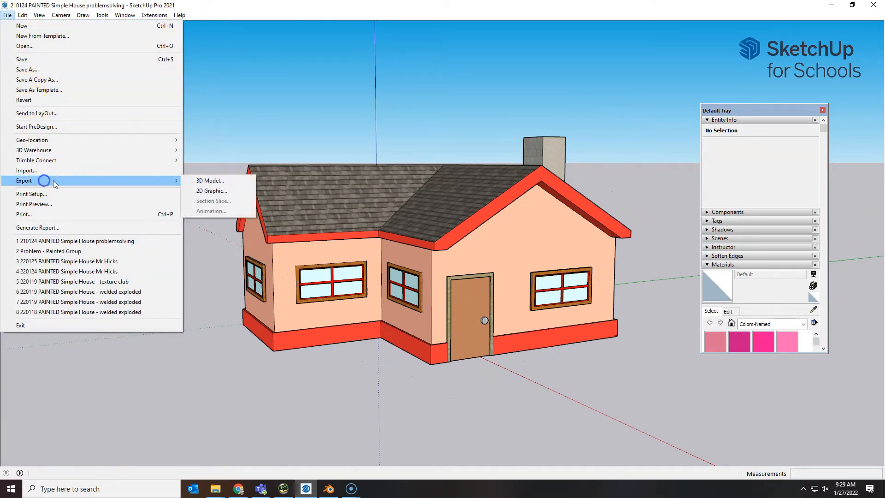
click(209, 180)
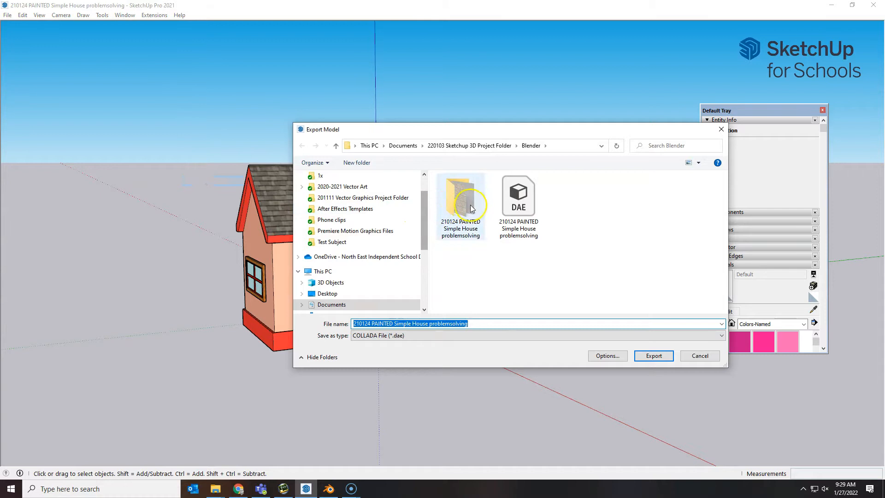
mouse_move(476, 147)
text(b)
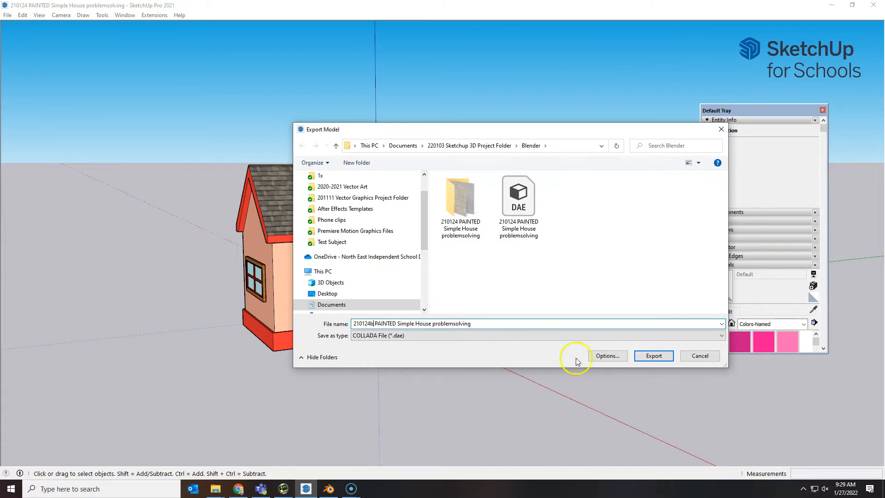
click(654, 356)
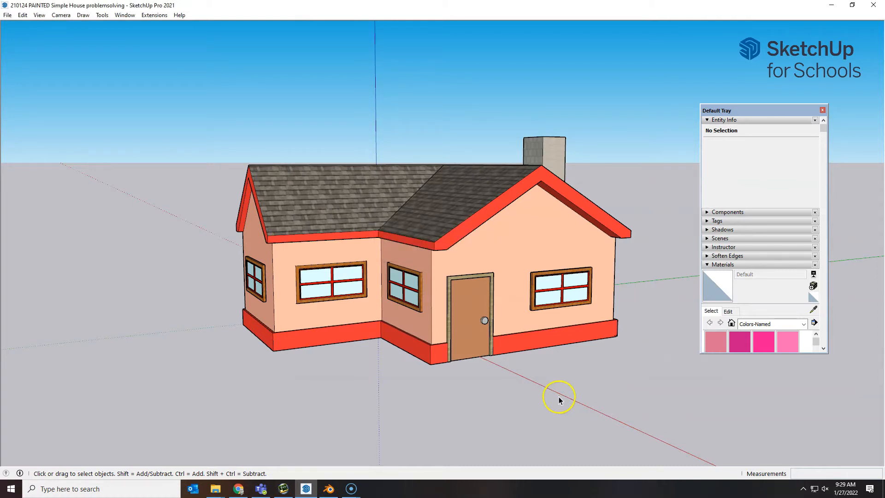
Step: Switch to Blender and import the PAINTED Simple House .dae from the Sketchup 3D Project Folder
click(328, 488)
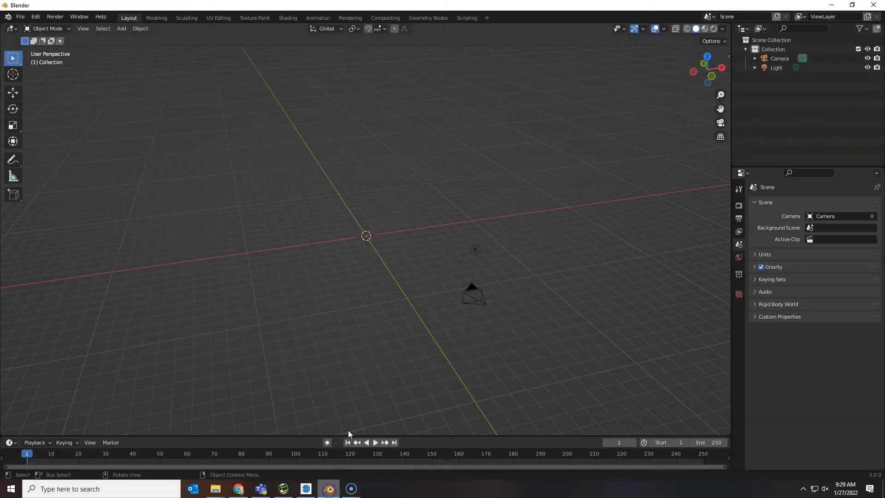
click(19, 17)
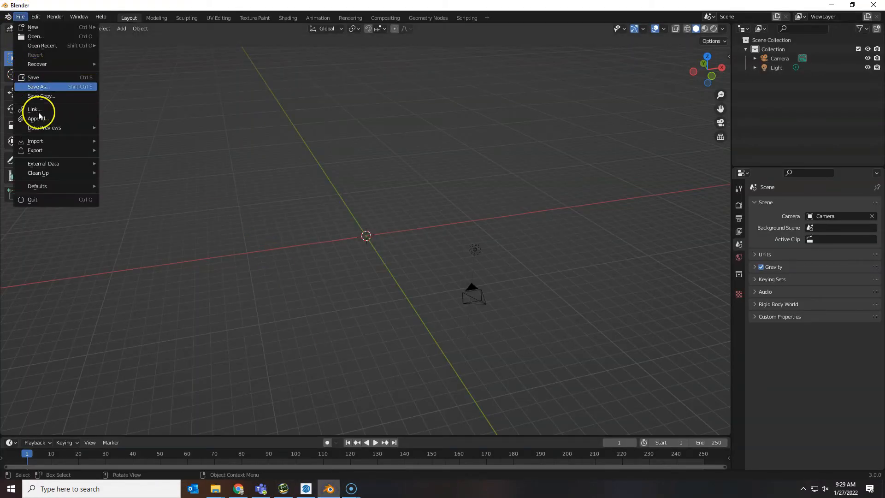
click(35, 140)
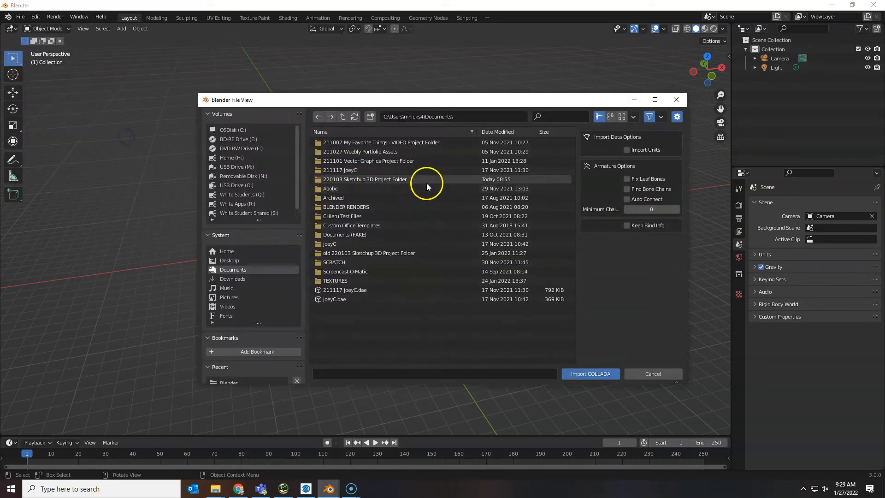
double_click(364, 179)
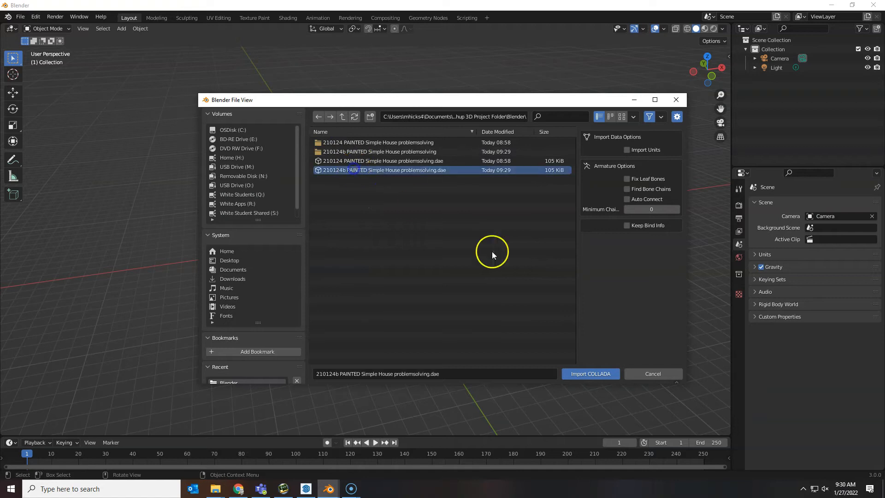
click(590, 373)
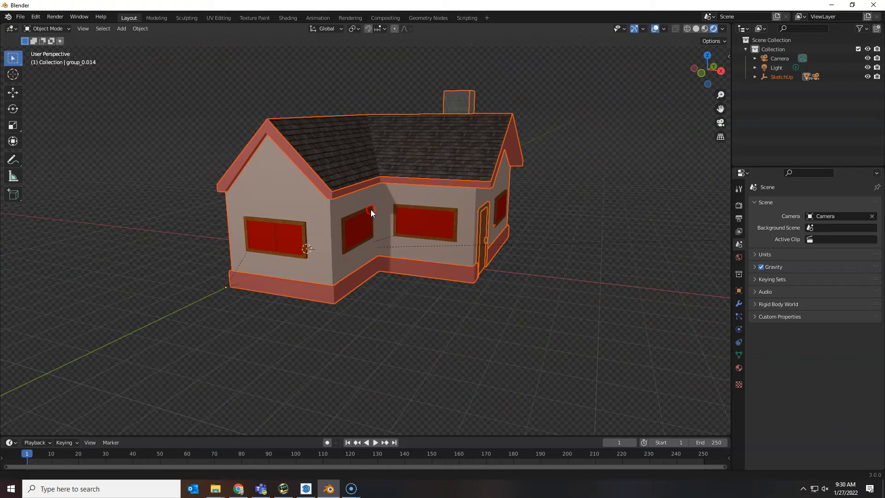
Step: Orbit the house, select the SketchUp object in the Outliner, and rotate it about Z
drag(371, 212, 426, 225)
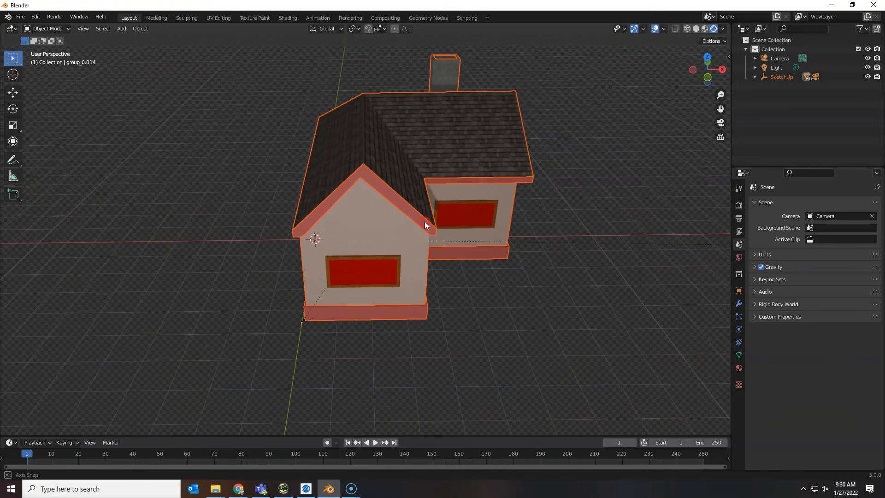
drag(423, 226, 446, 220)
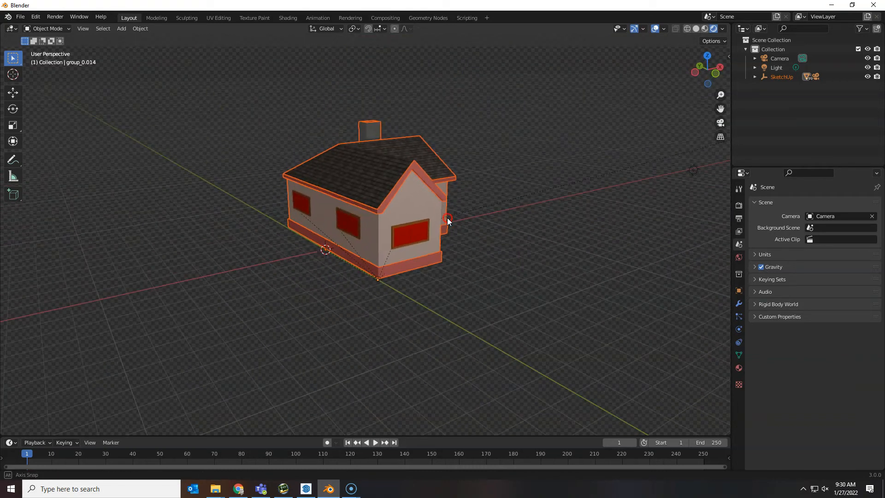
drag(446, 220, 355, 220)
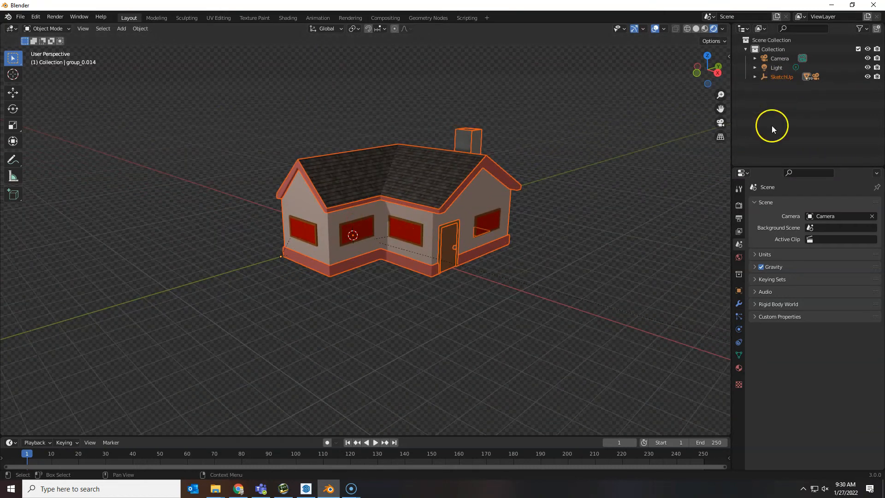
click(739, 291)
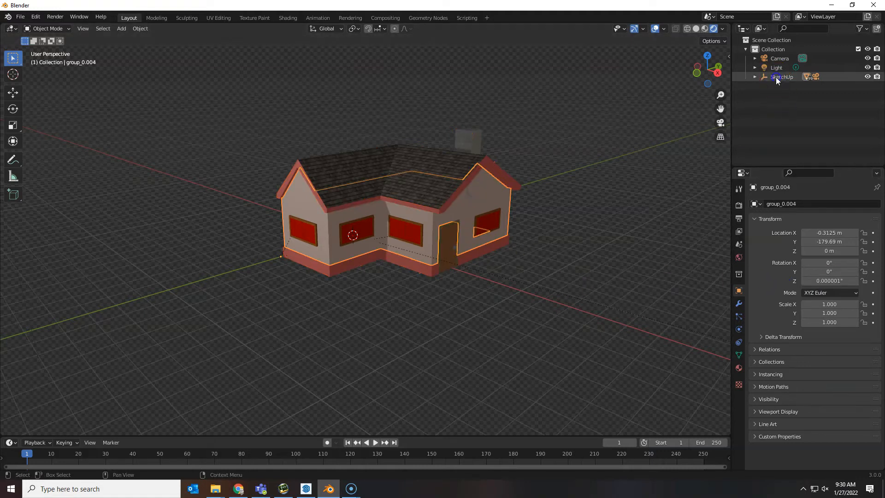
click(781, 76)
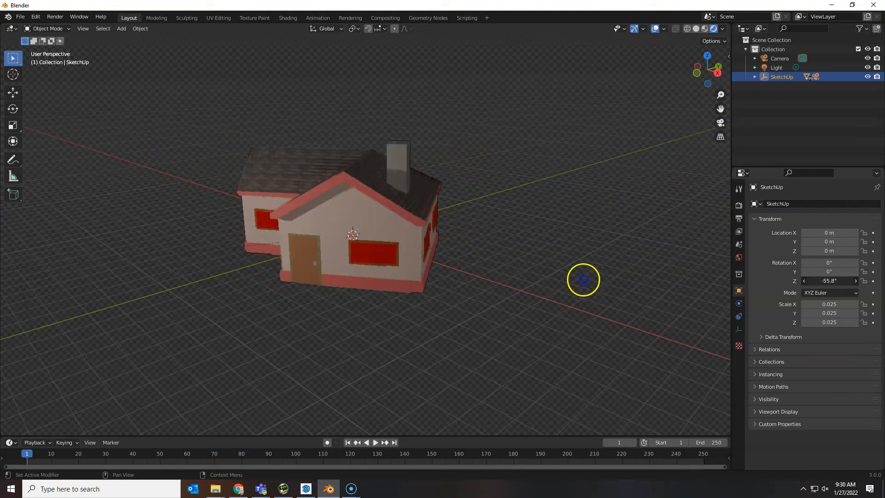
drag(583, 279, 649, 206)
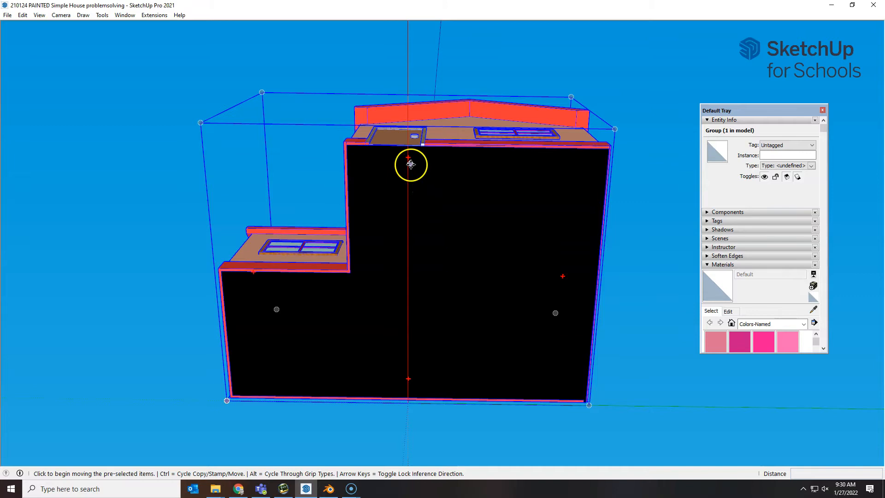
mouse_move(503, 290)
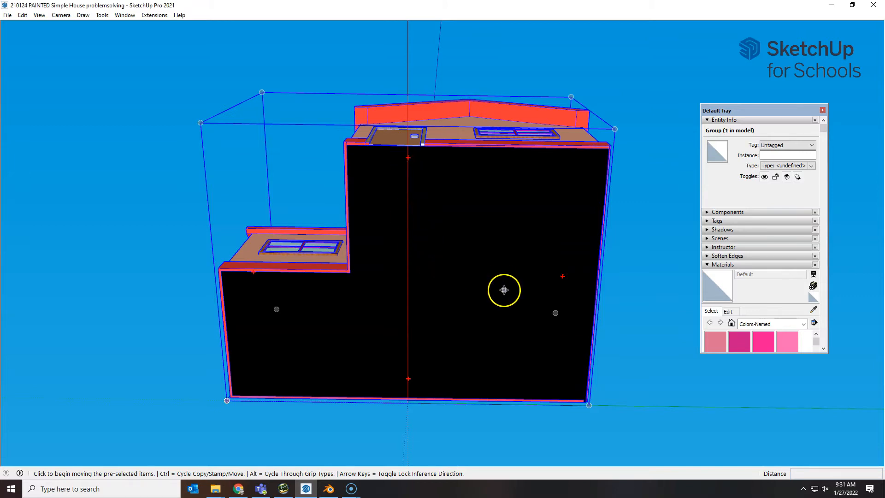
mouse_move(506, 246)
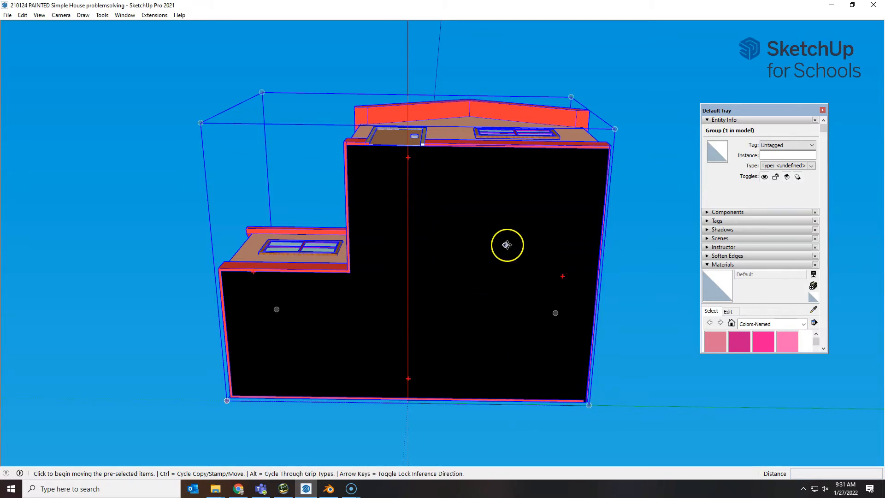
mouse_move(544, 277)
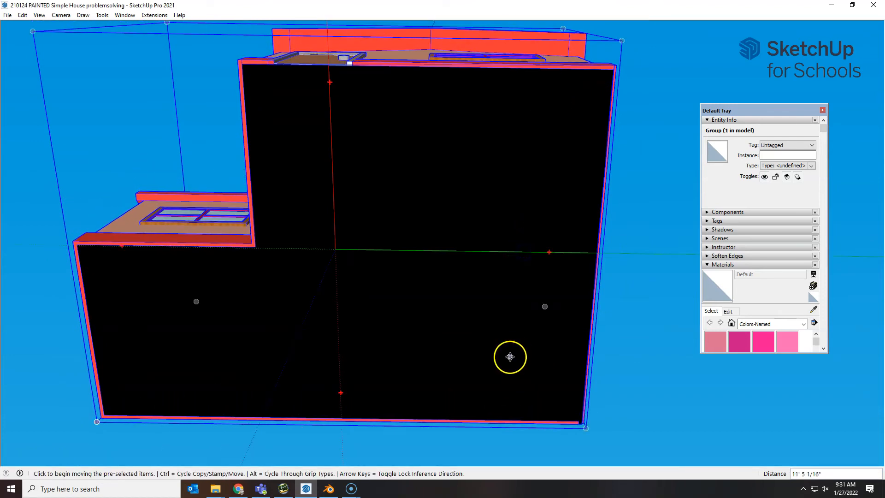
mouse_move(519, 105)
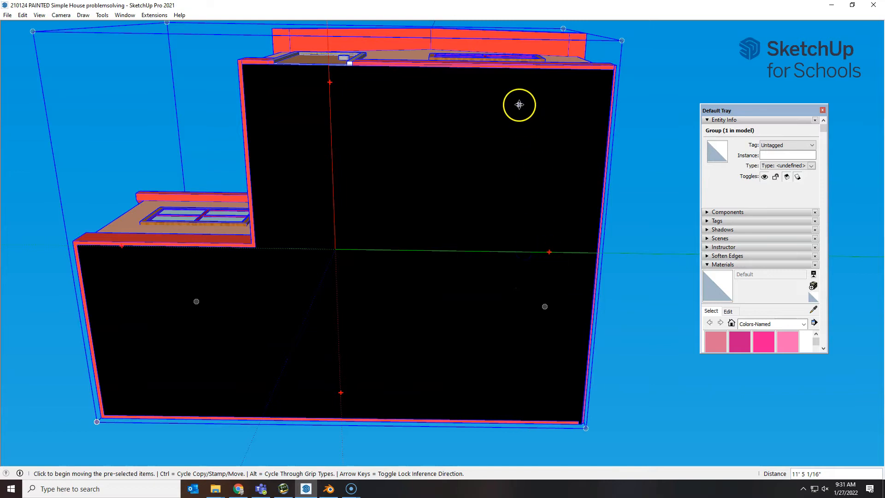
mouse_move(509, 174)
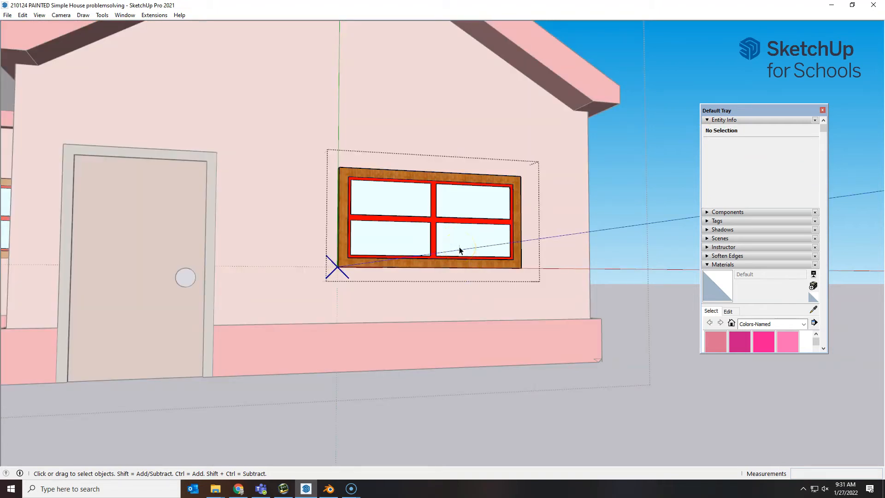
Step: Check the windows from both sides, then reverse the faces of the gable-end window
right_click(461, 236)
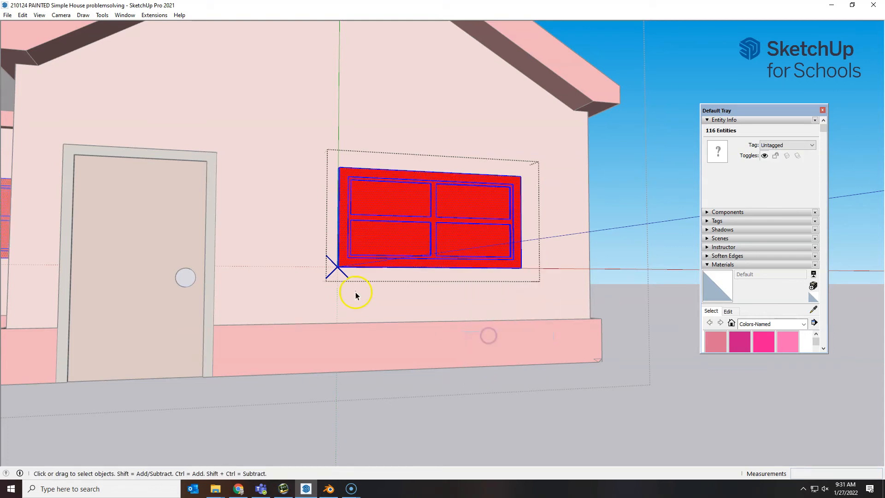
drag(355, 293, 568, 266)
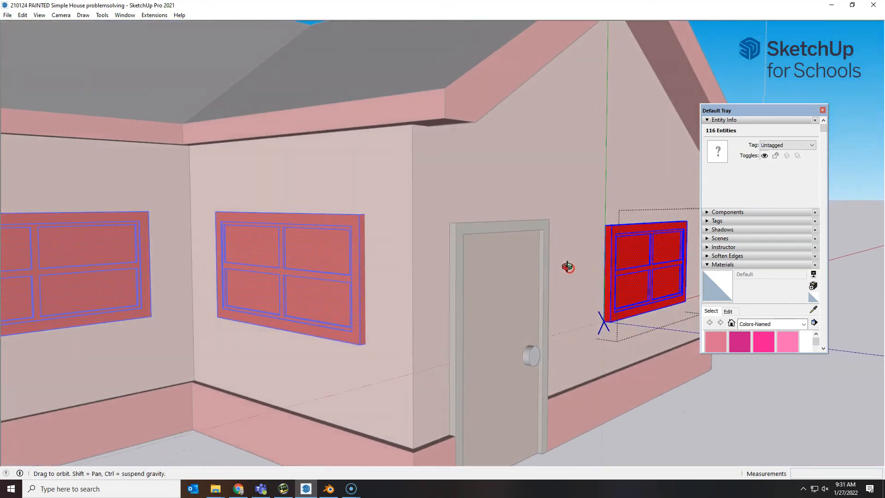
drag(567, 266, 367, 255)
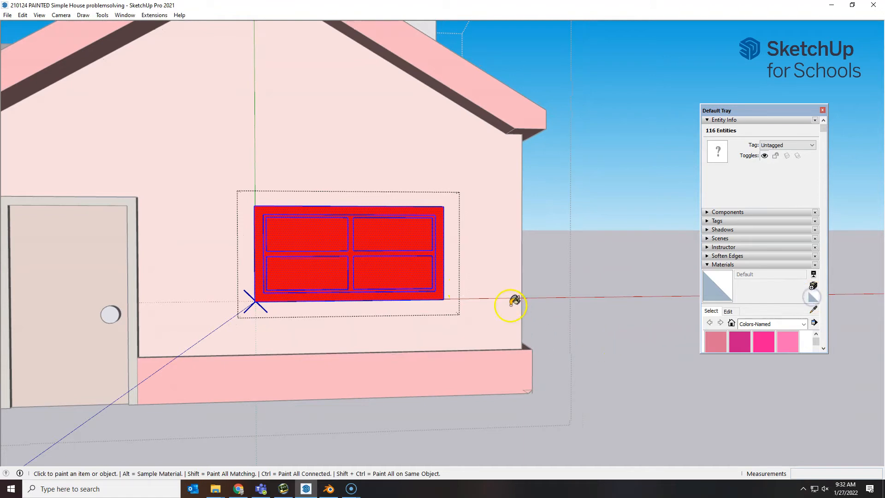
mouse_move(370, 249)
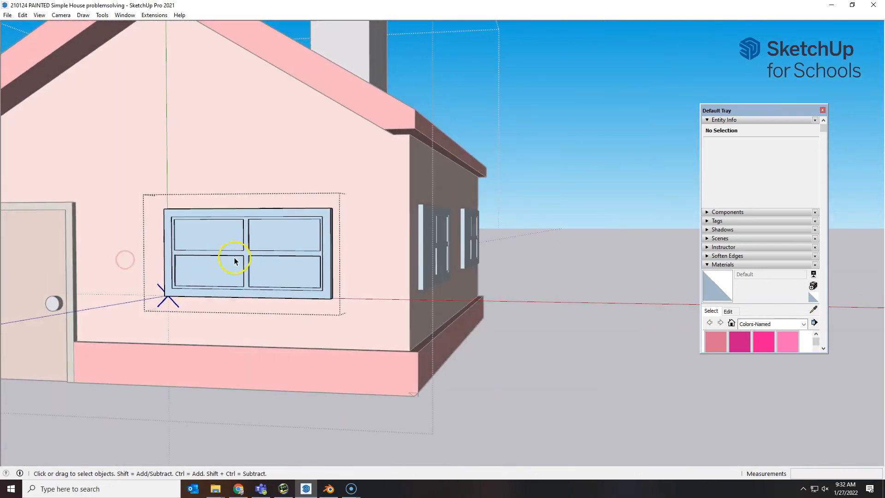
click(237, 260)
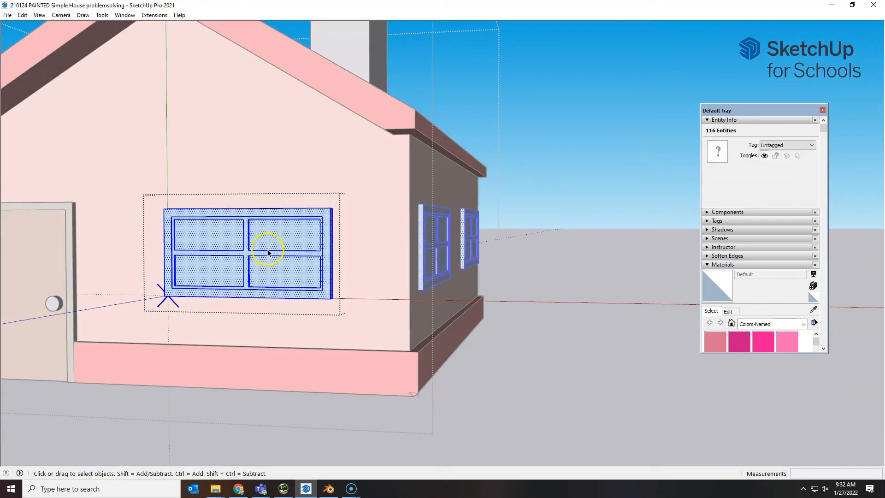
right_click(272, 239)
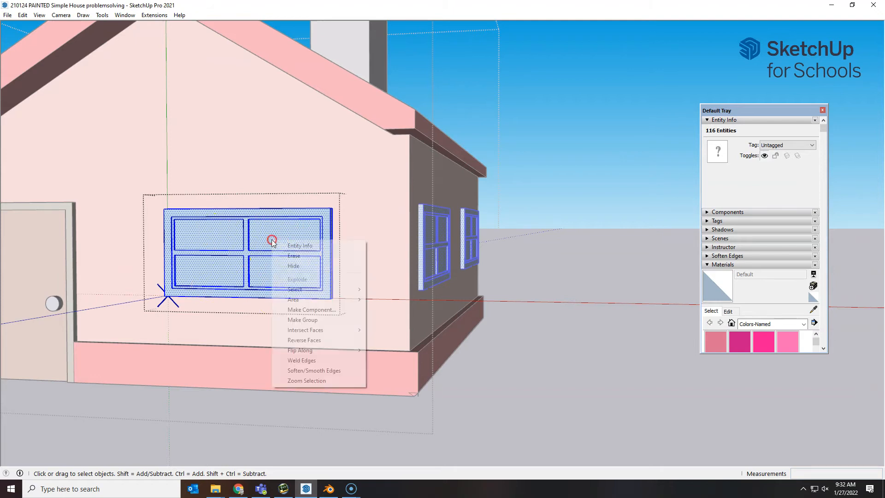
mouse_move(308, 341)
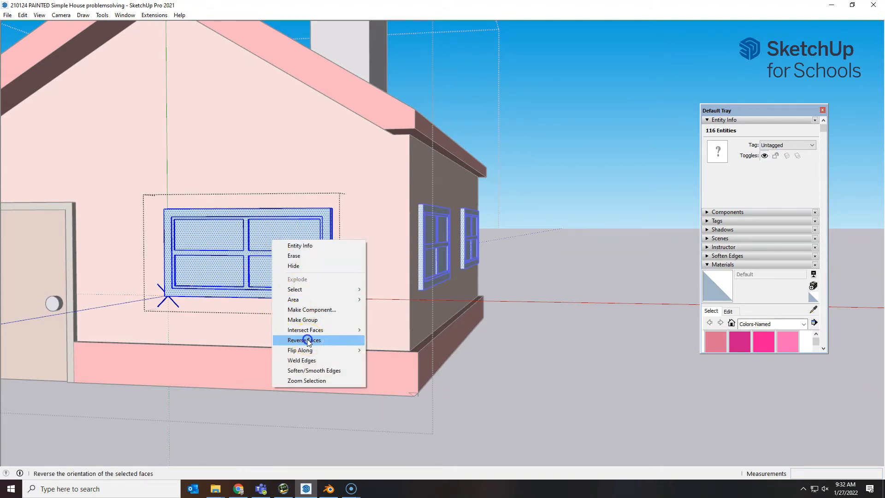
click(304, 340)
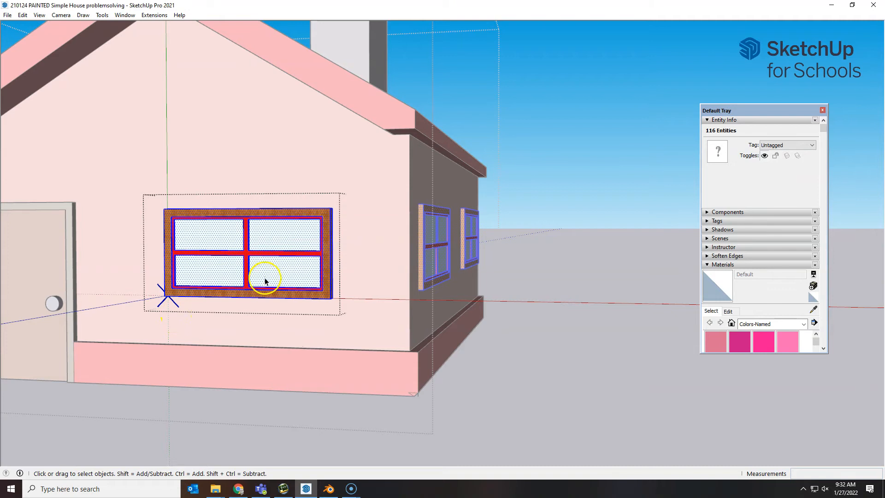
mouse_move(284, 256)
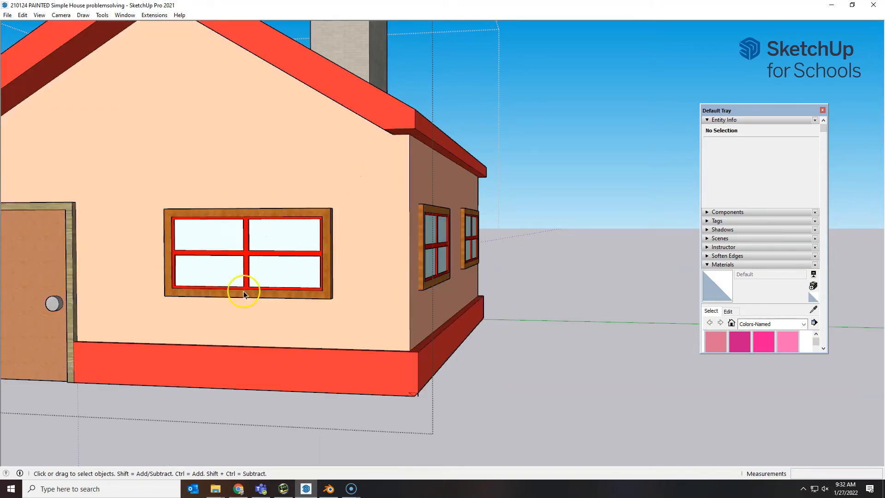
mouse_move(329, 276)
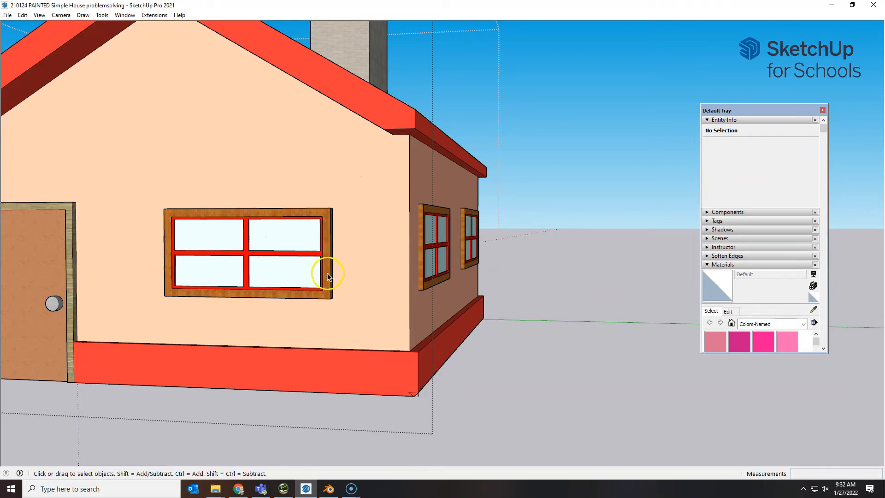
mouse_move(334, 280)
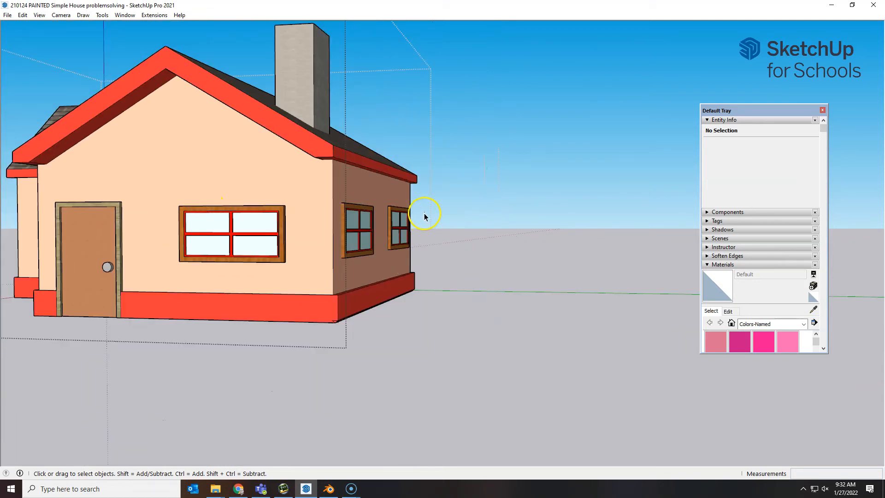
Step: Save the corrected house as a new file named '210124c PAINTED Simple House problemsolving'
drag(423, 217, 350, 249)
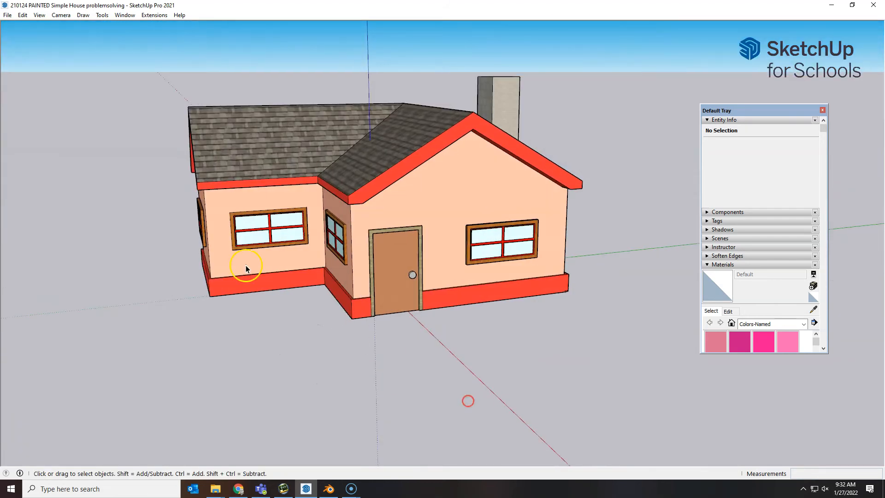
click(6, 15)
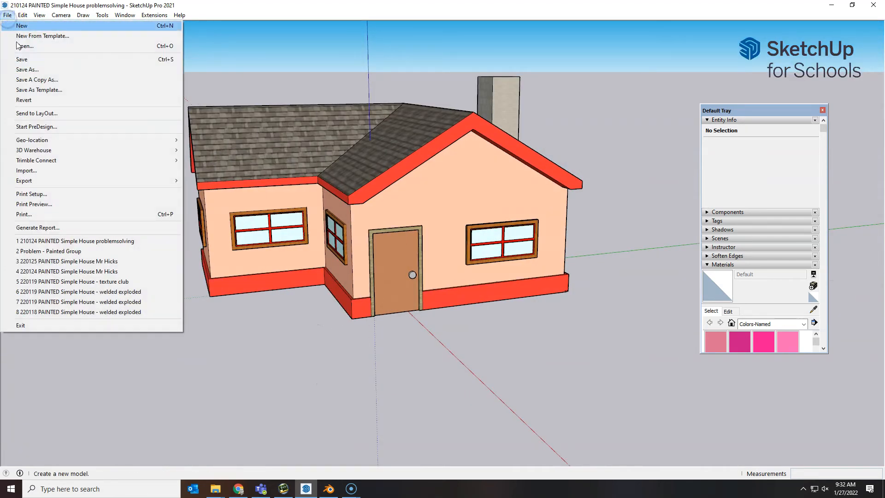
click(28, 70)
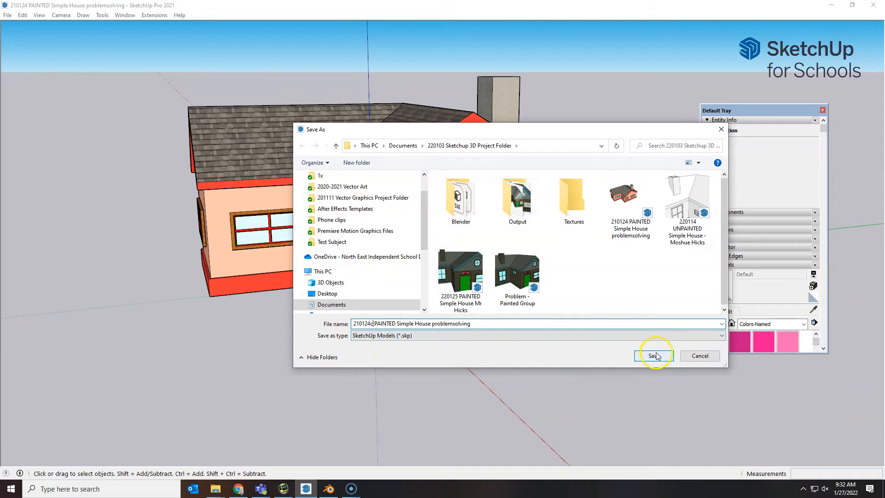
click(654, 356)
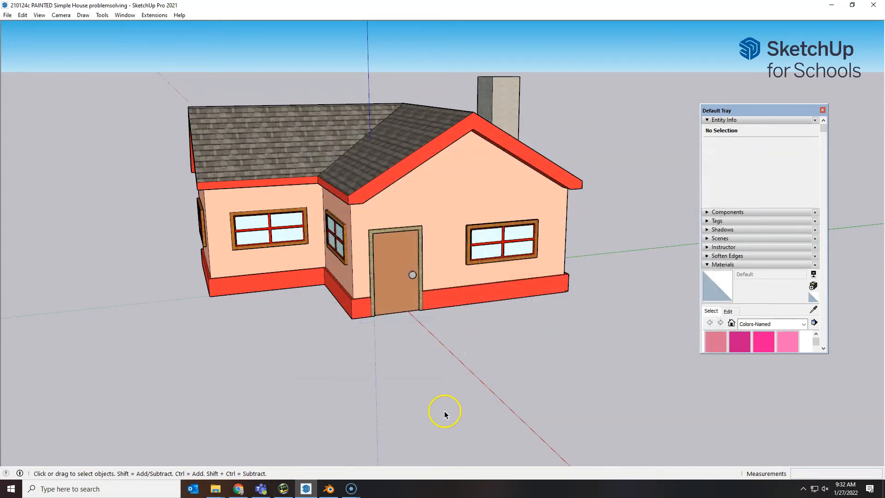
mouse_move(410, 384)
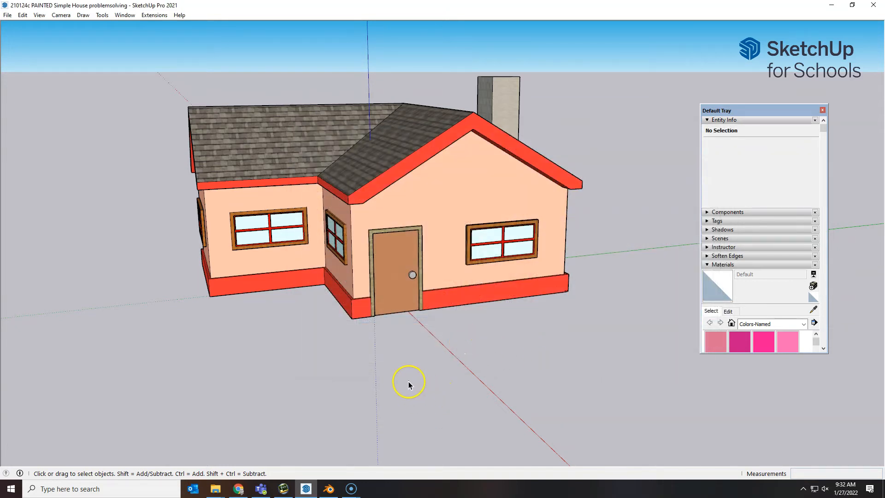
mouse_move(408, 374)
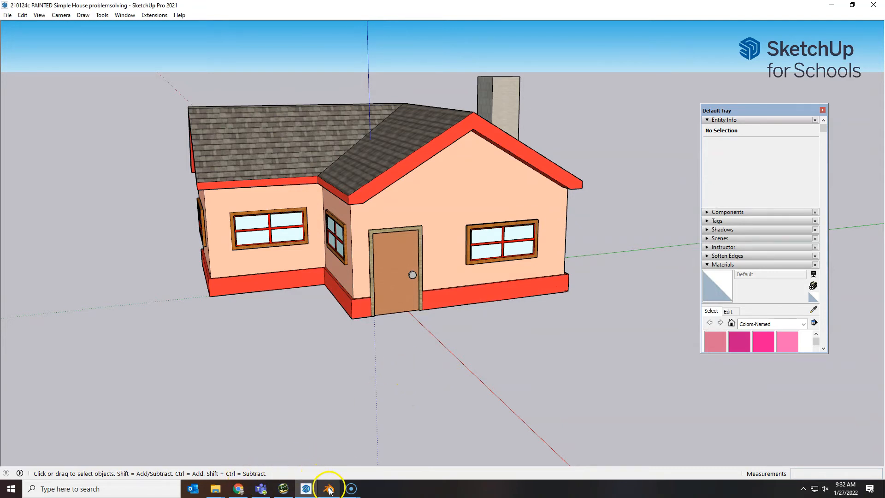
Step: Export the 210124c house as a COLLADA (.dae) 3D model into the Blender folder
click(6, 15)
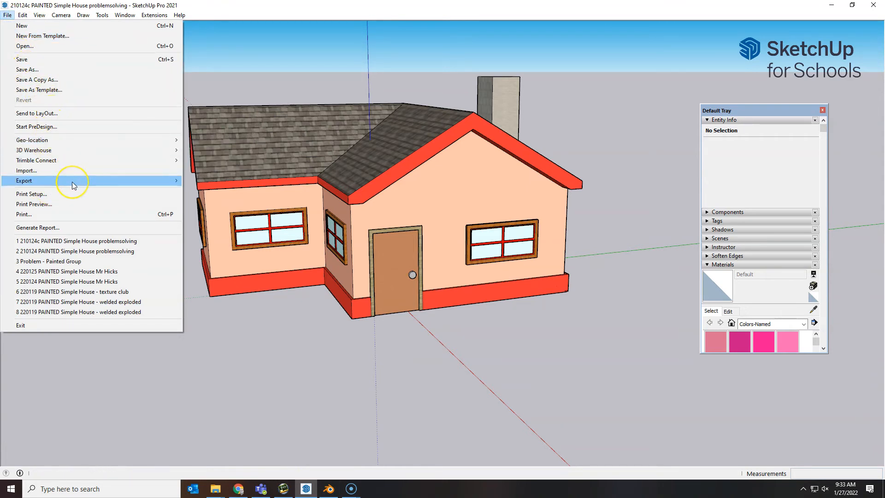
click(24, 180)
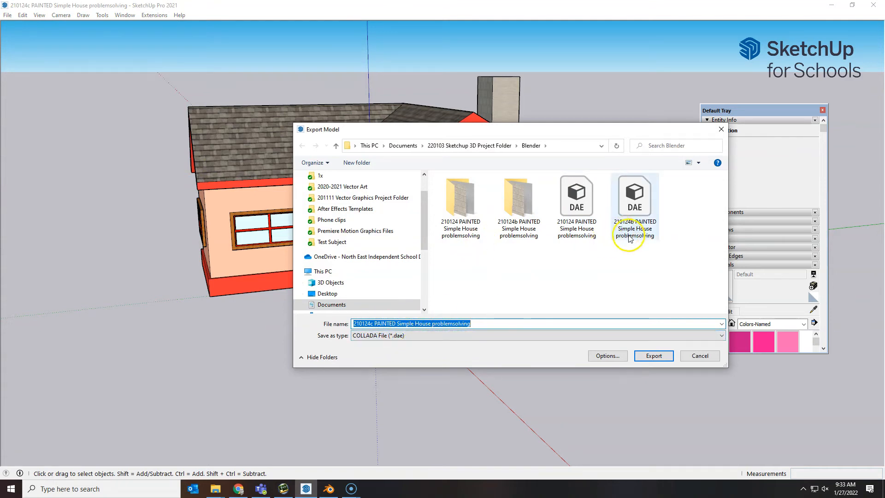
click(653, 355)
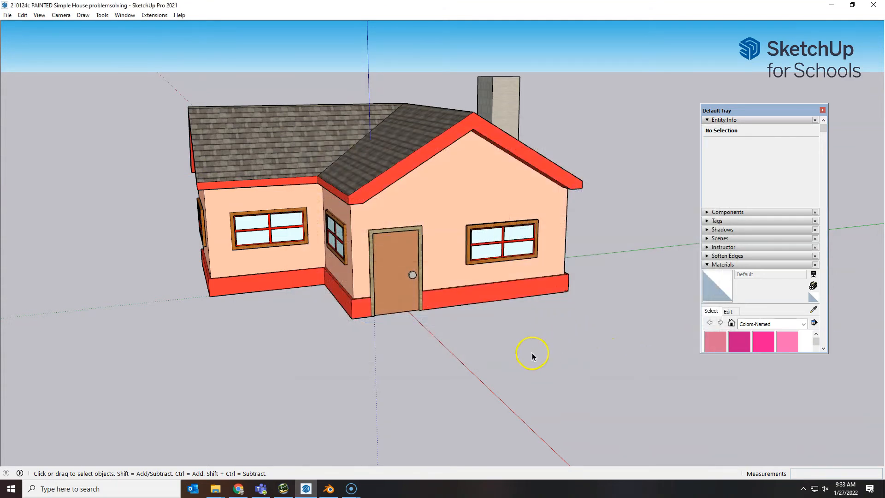
mouse_move(483, 361)
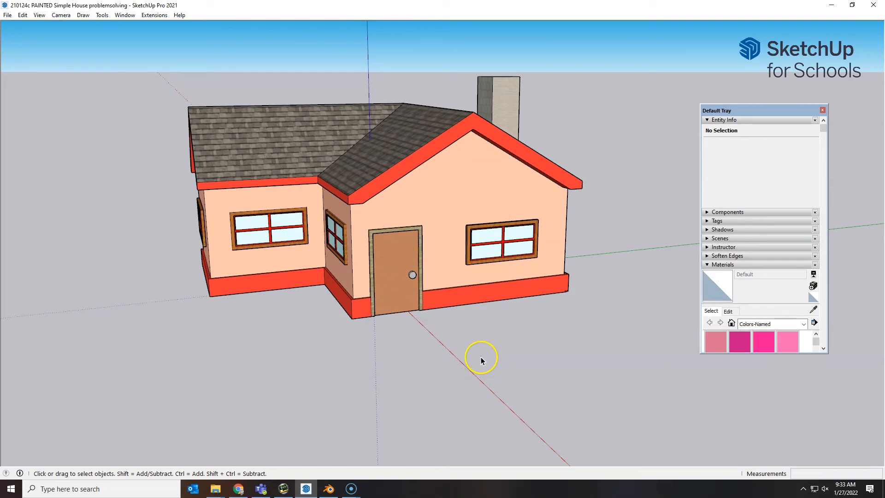
mouse_move(482, 358)
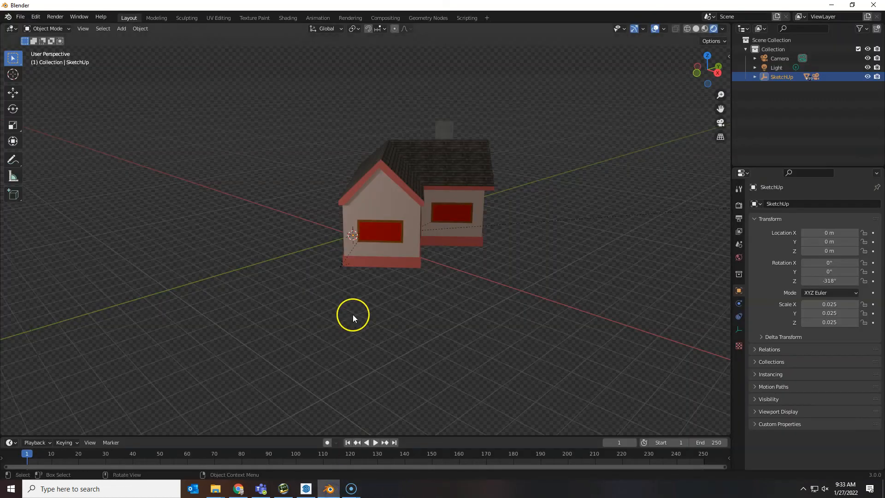
Step: Delete the old SketchUp object and its whole hierarchy from the Blender Outliner
click(19, 17)
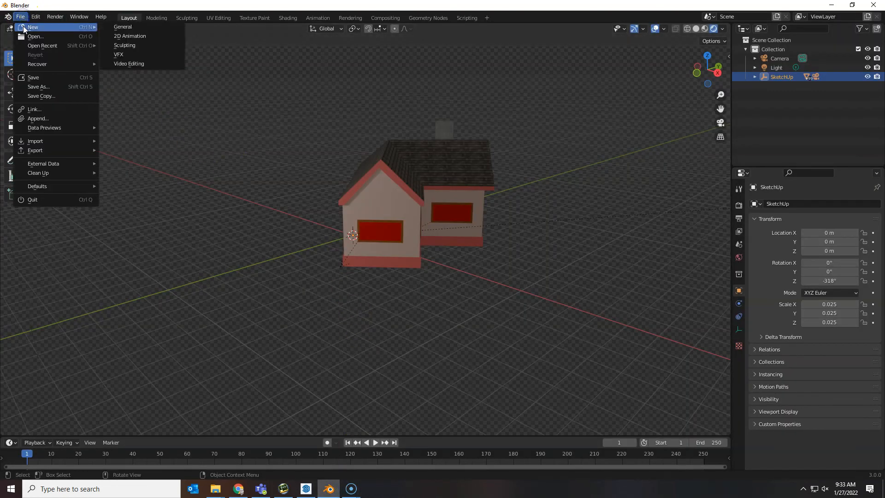
click(781, 77)
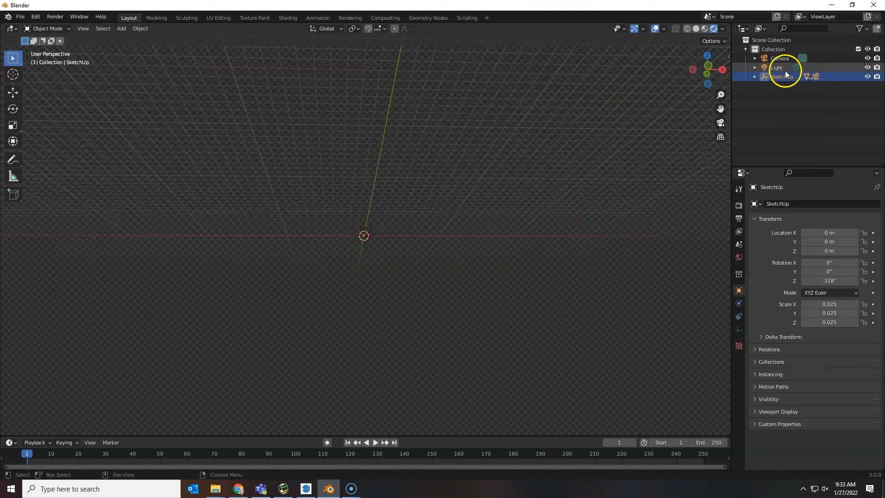
right_click(780, 77)
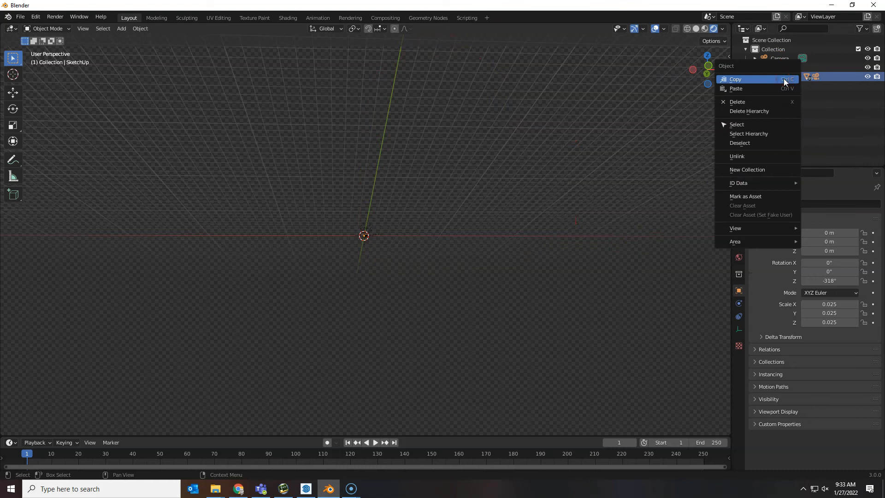
mouse_move(753, 112)
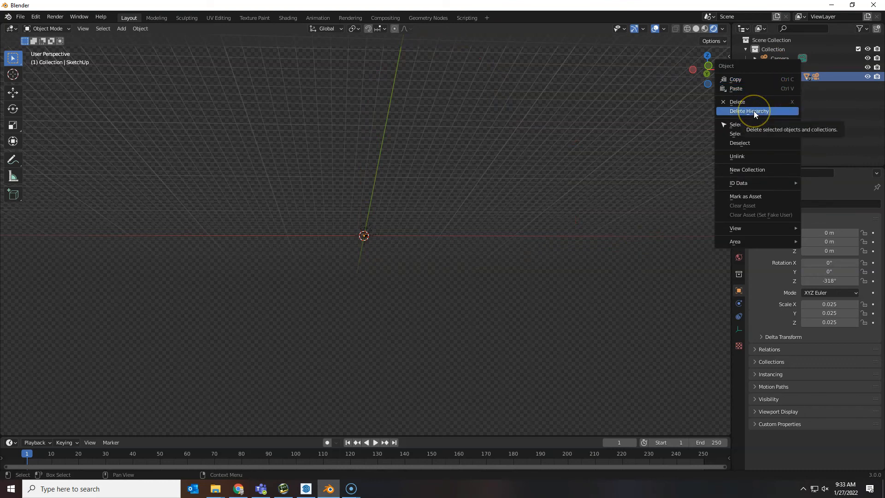
click(749, 110)
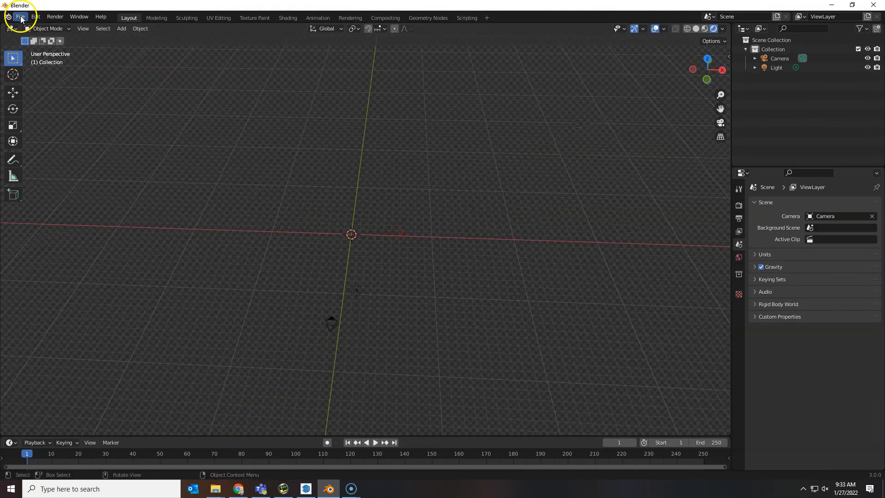
Step: Start a new General scene without saving, then import the 210124c house .dae from the project folder
click(25, 17)
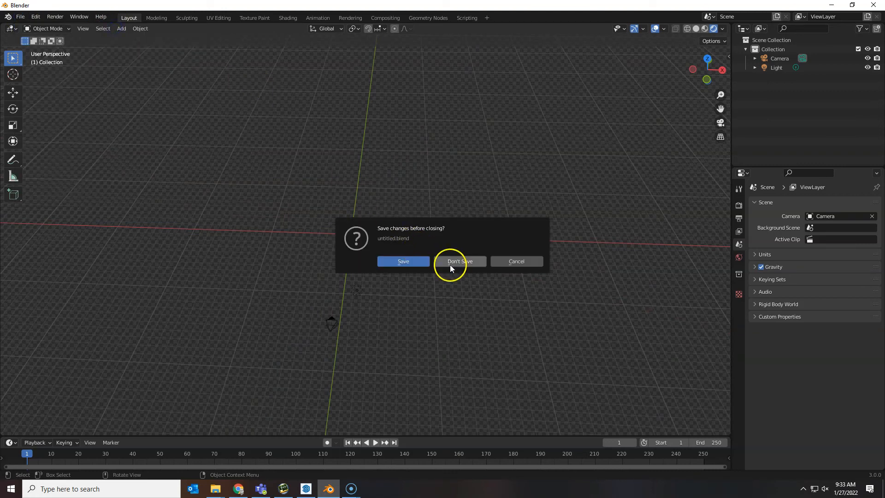
click(459, 260)
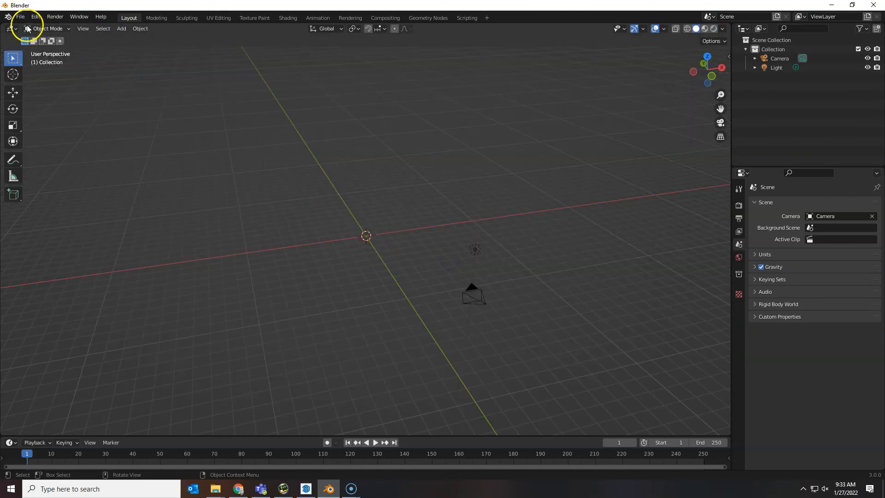
click(21, 17)
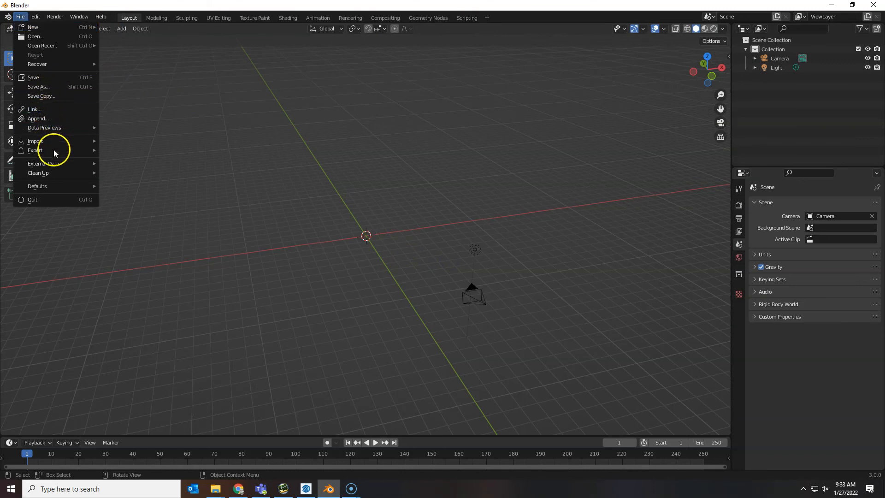
click(34, 140)
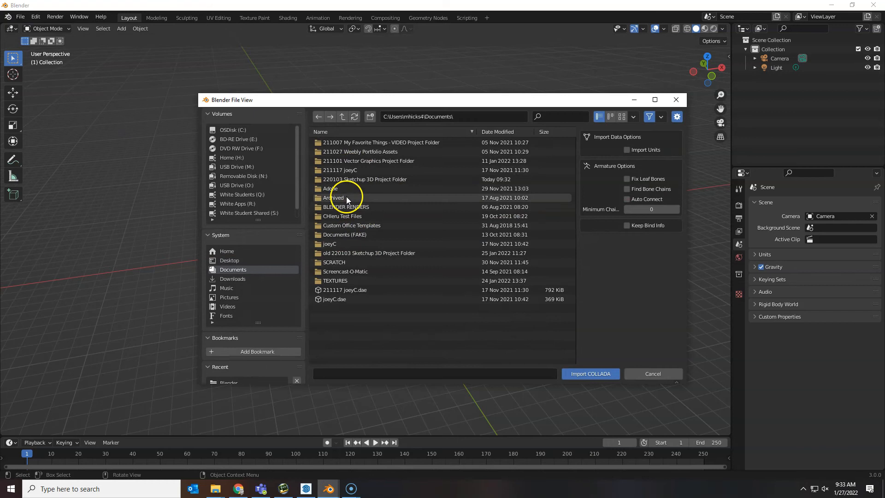
double_click(365, 179)
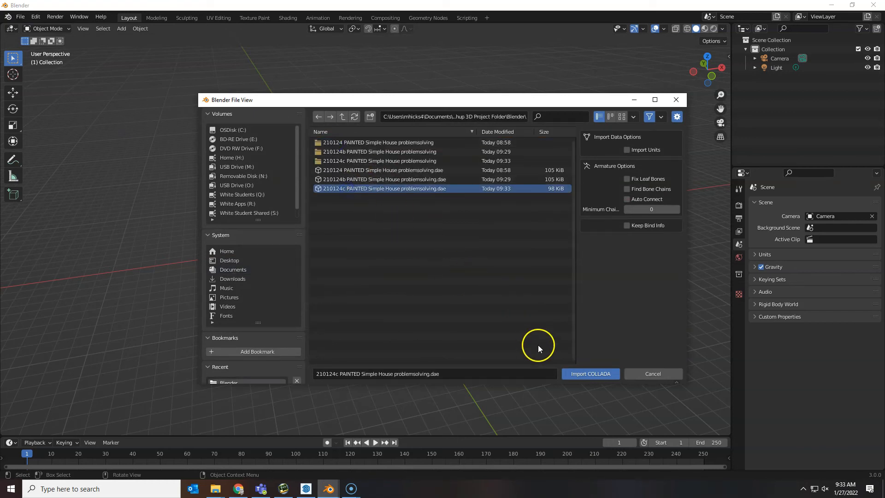
click(591, 373)
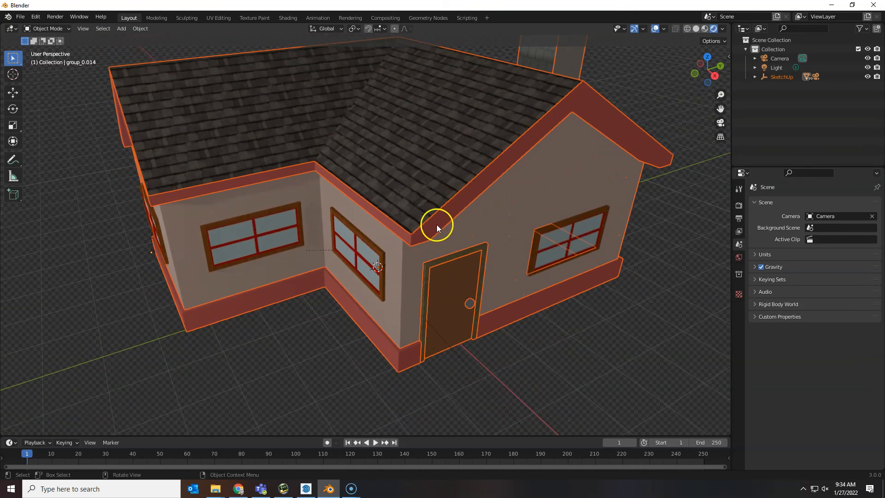
mouse_move(396, 263)
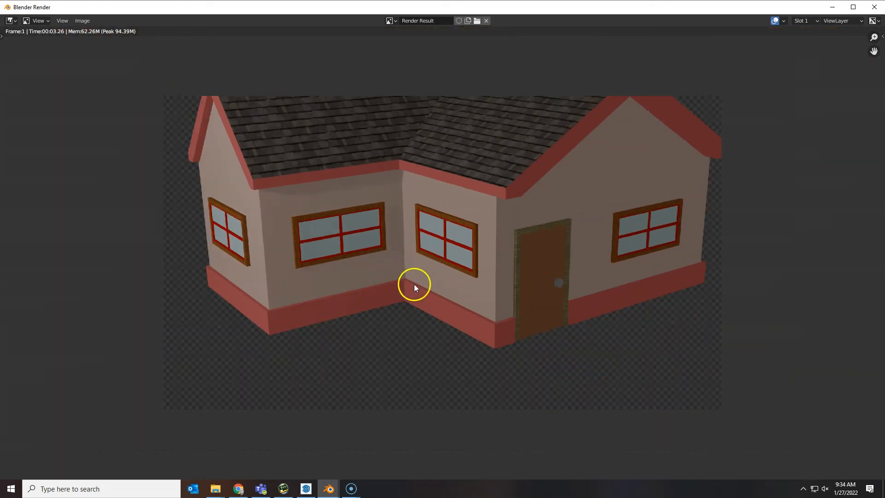
Step: Close the Blender Render window showing the rendered textured house
click(328, 488)
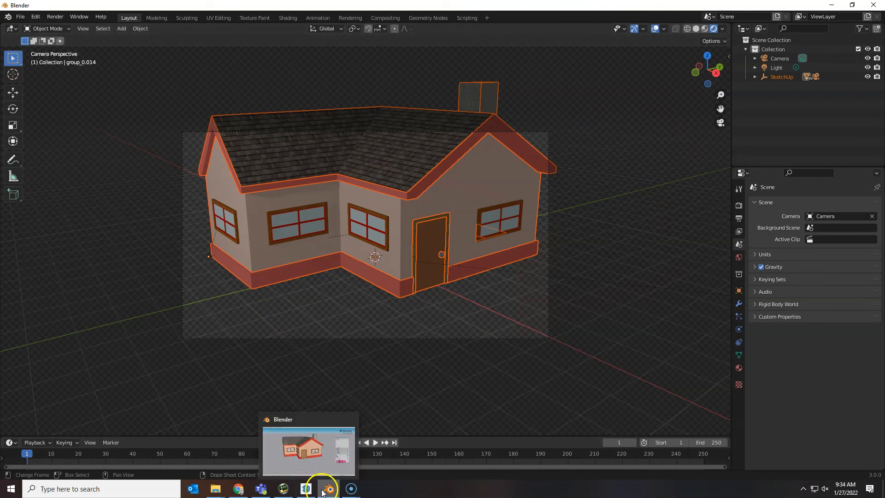
Step: Switch back to the 210124c house model in SketchUp from the taskbar
click(305, 488)
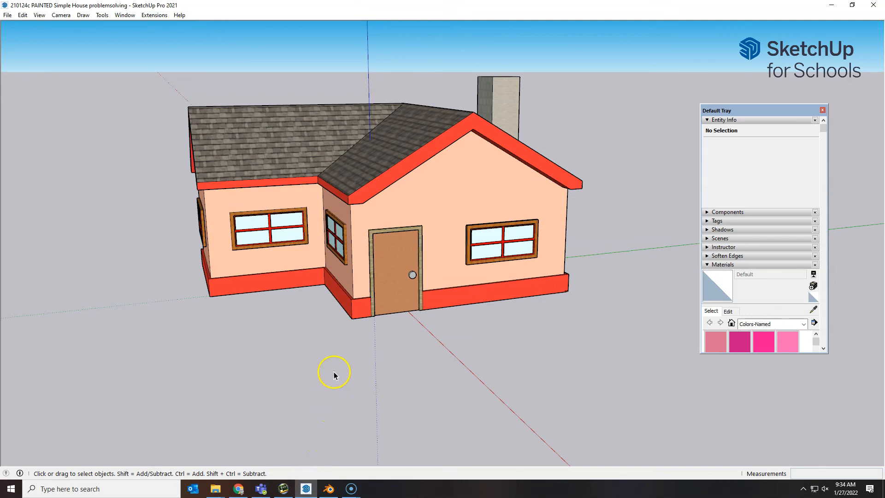
mouse_move(339, 372)
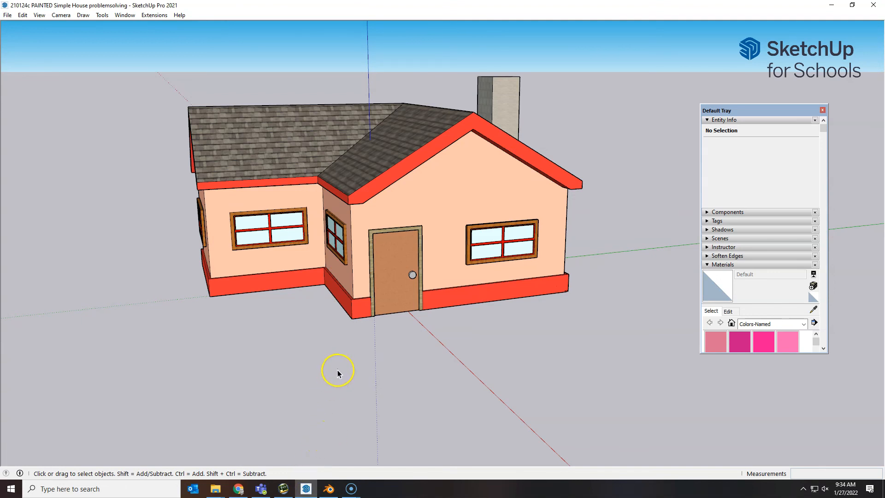
mouse_move(25, 13)
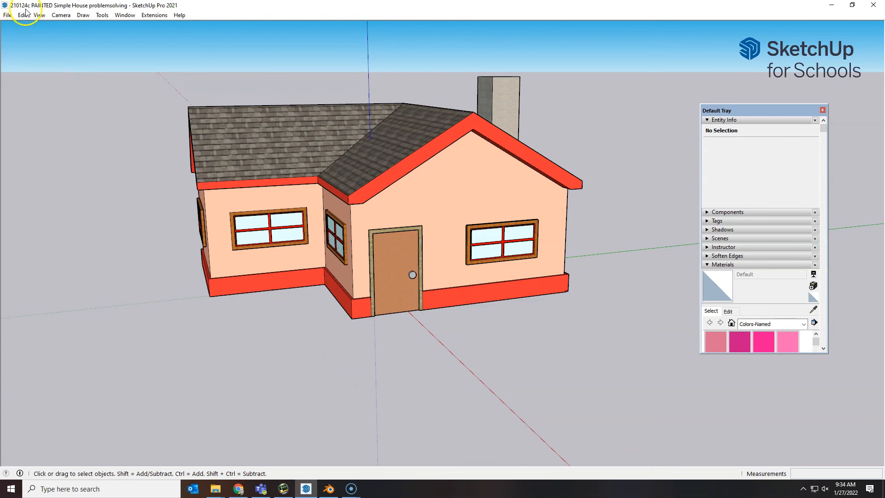